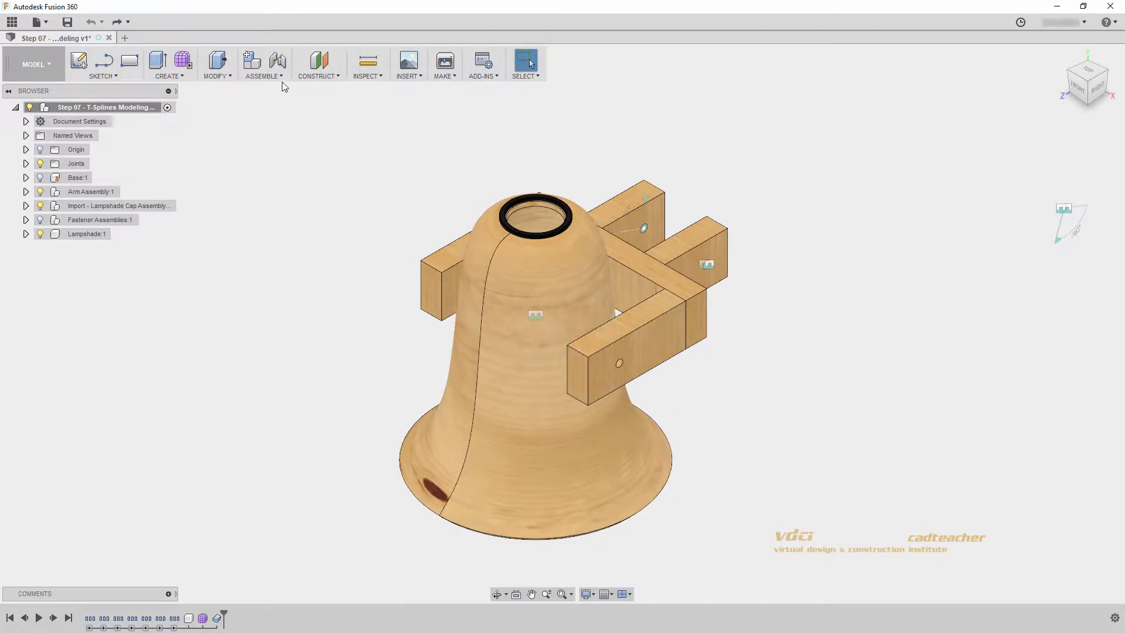
Step: Create a rigid as-built joint between the lampshade and the arm assembly
{"action": "left_click", "coordinate": [264, 64]}
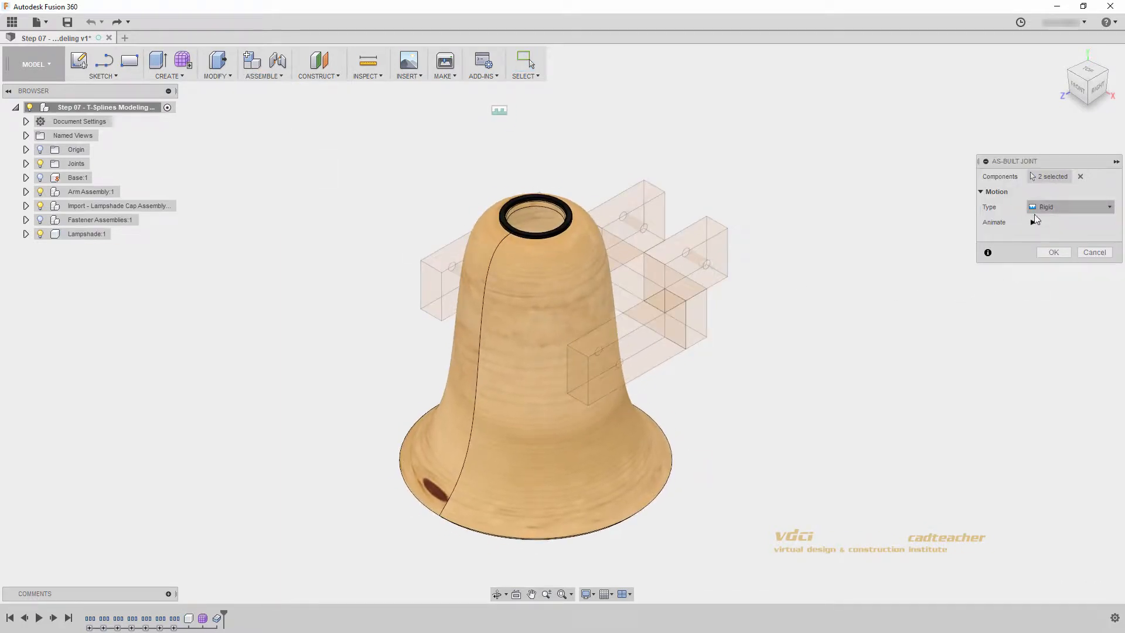
{"action": "left_click", "coordinate": [1052, 252]}
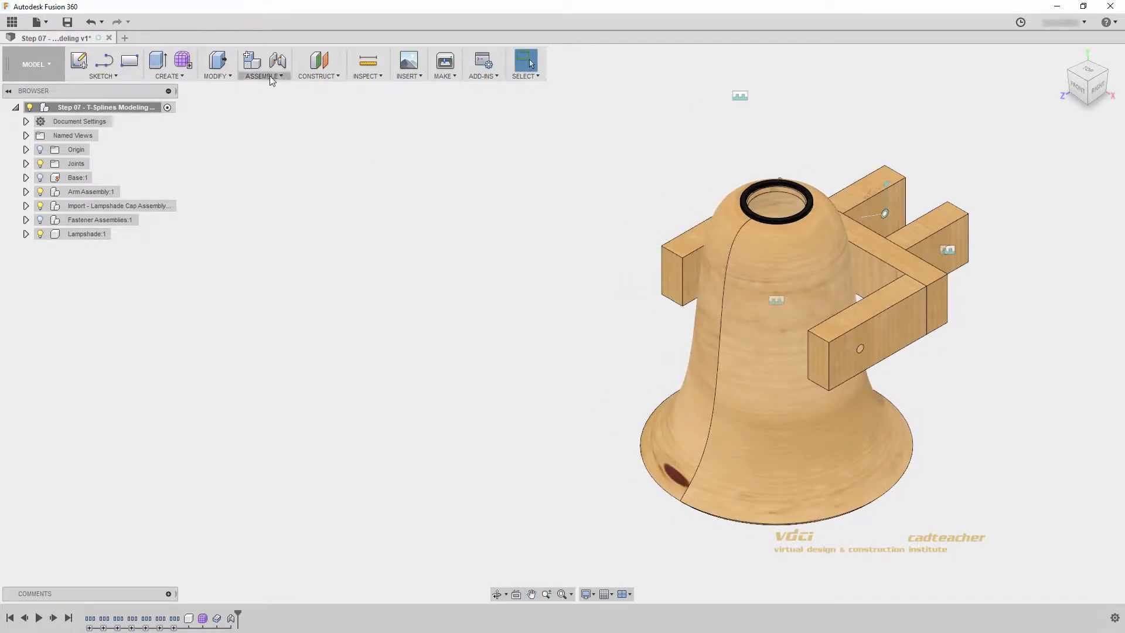
Step: Change the Part Thickness parameter from 15 mm to 10 mm and apply it to the lamp
{"action": "left_click", "coordinate": [215, 64]}
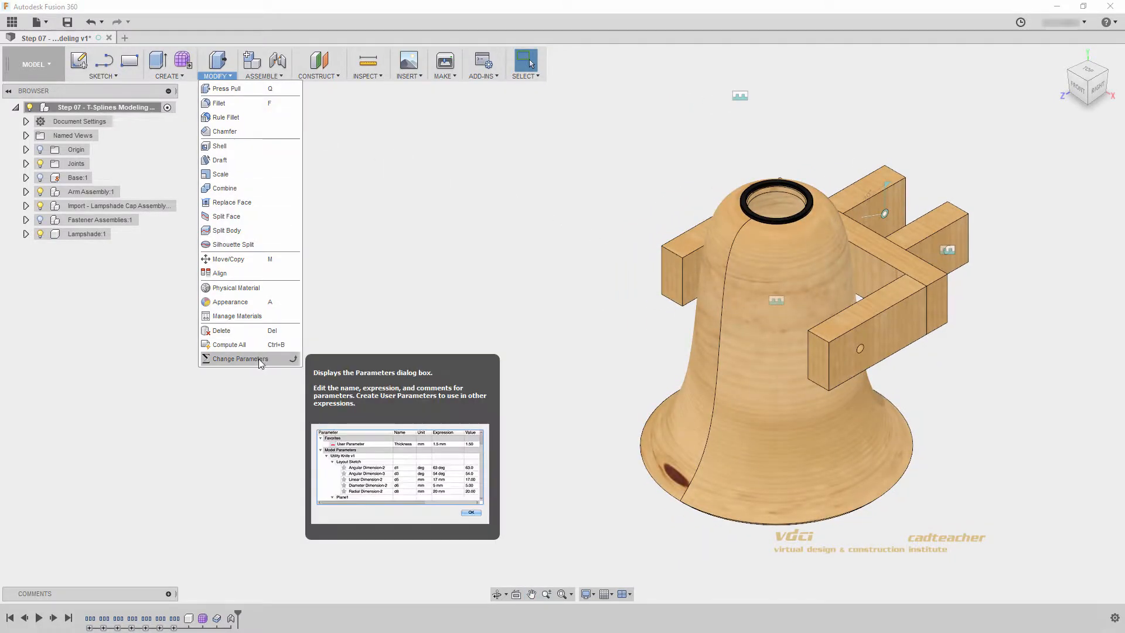
{"action": "left_click", "coordinate": [239, 359]}
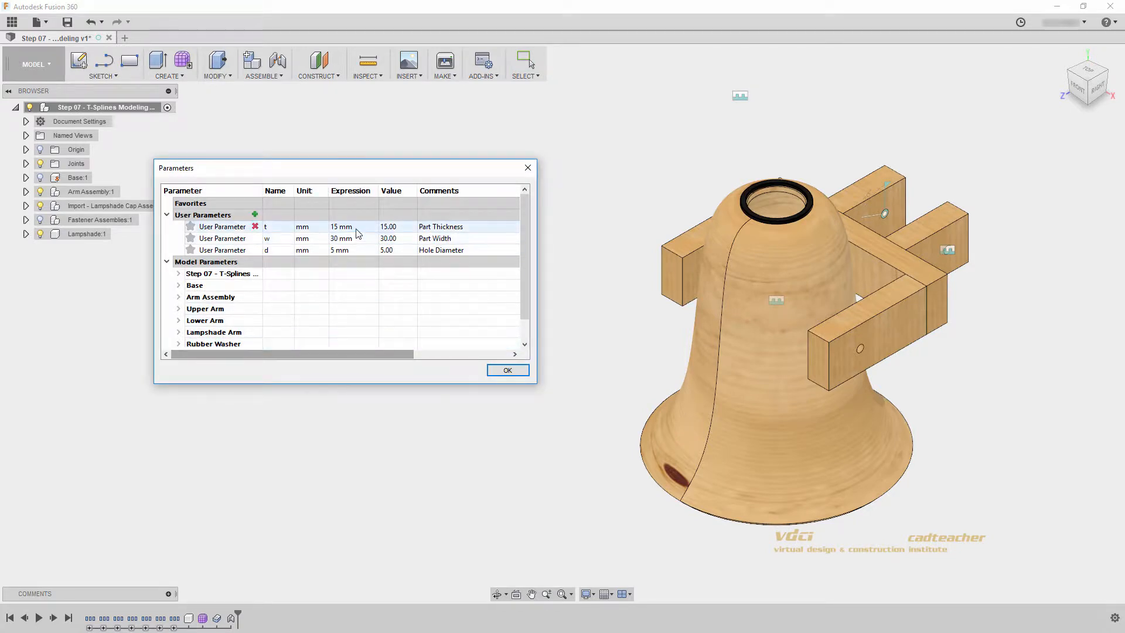
{"action": "double_click", "coordinate": [341, 226]}
{"action": "type", "text": "10"}
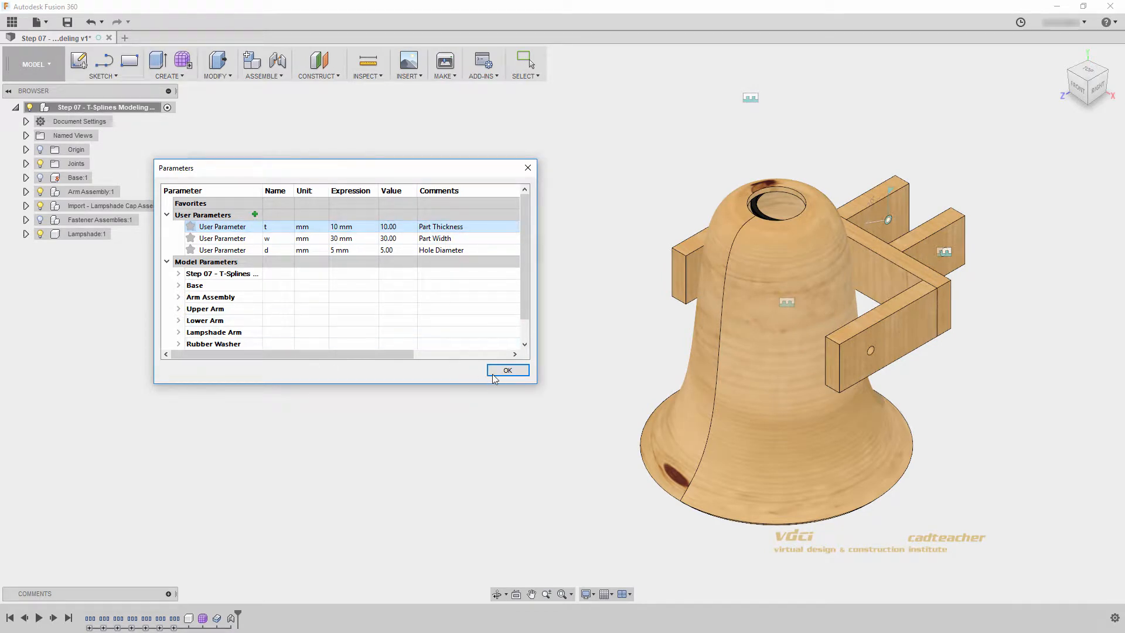
{"action": "left_click", "coordinate": [507, 370]}
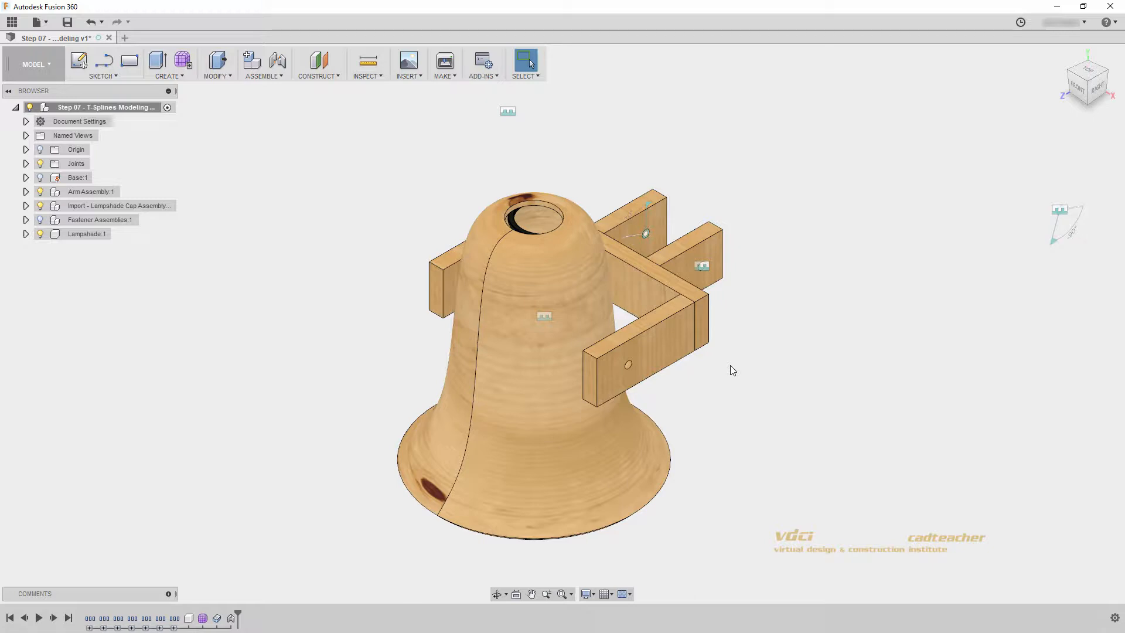
Step: Undo the thickness change and the as-built joint, restoring the thicker arm pieces
{"action": "left_click", "coordinate": [627, 362]}
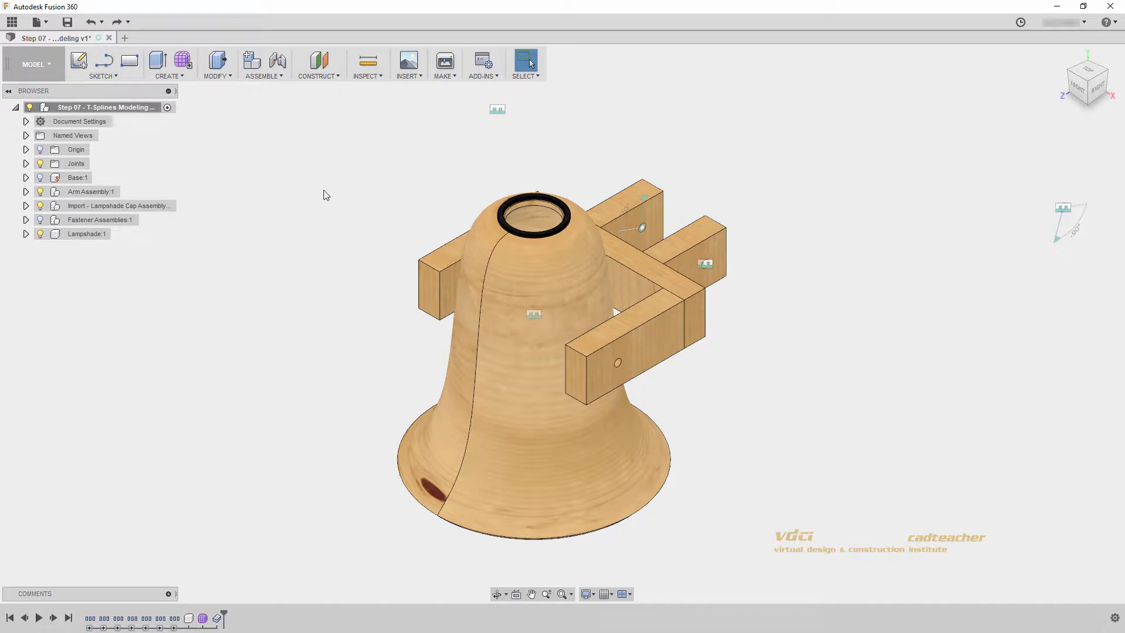
{"action": "mouse_move", "coordinate": [340, 200]}
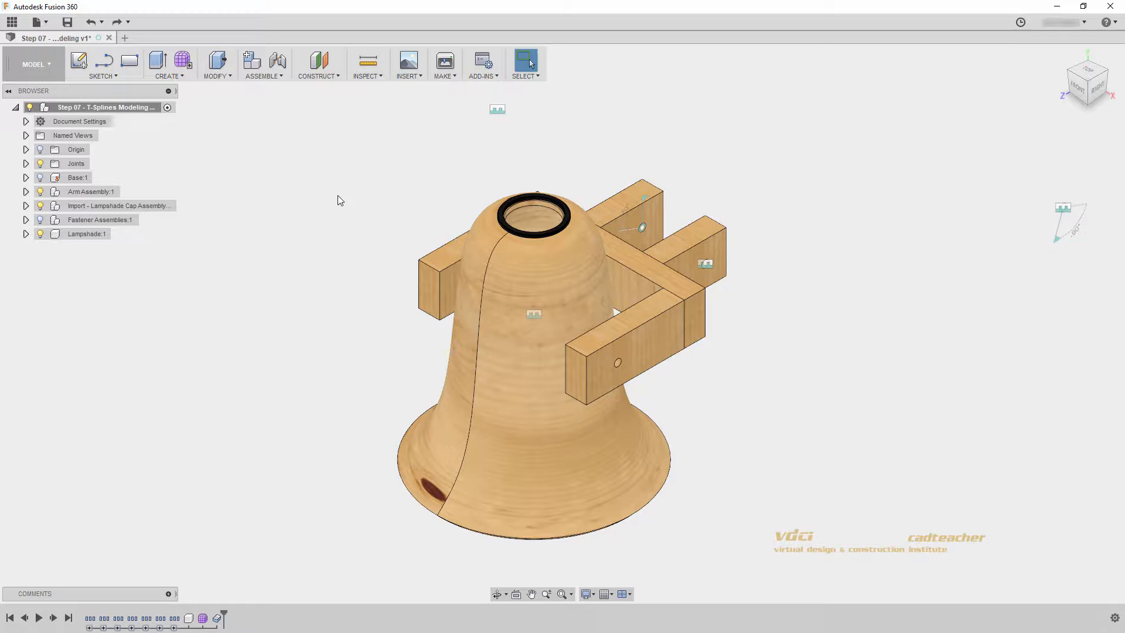
{"action": "left_click", "coordinate": [262, 63]}
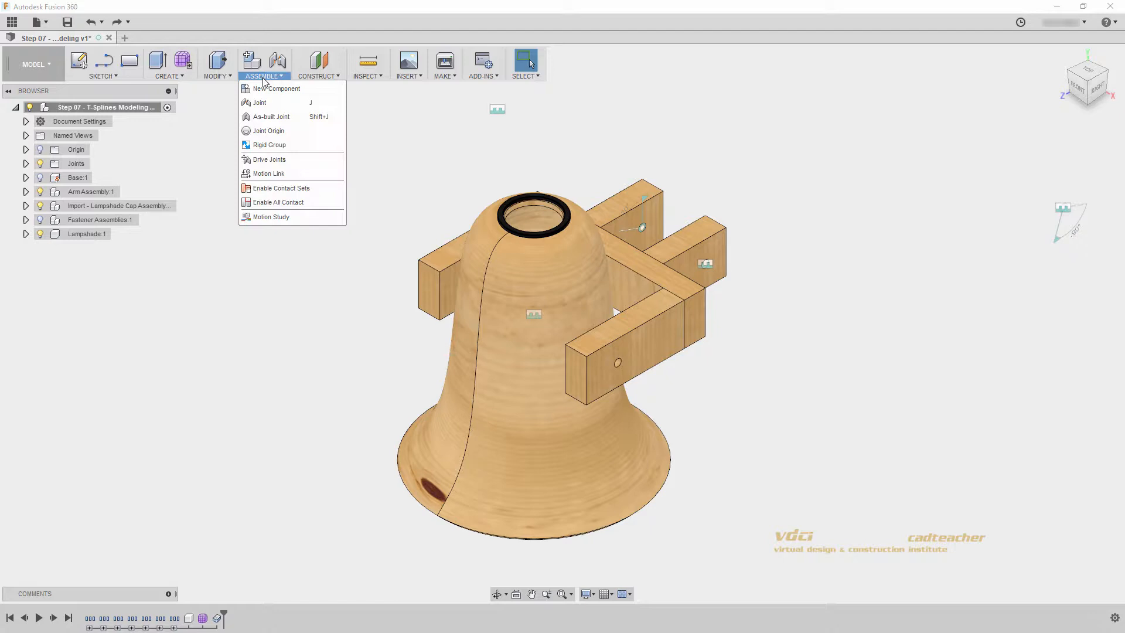
Step: Start a Joint Origin on the lampshade, previewing snap points along its edges
{"action": "left_click", "coordinate": [268, 130]}
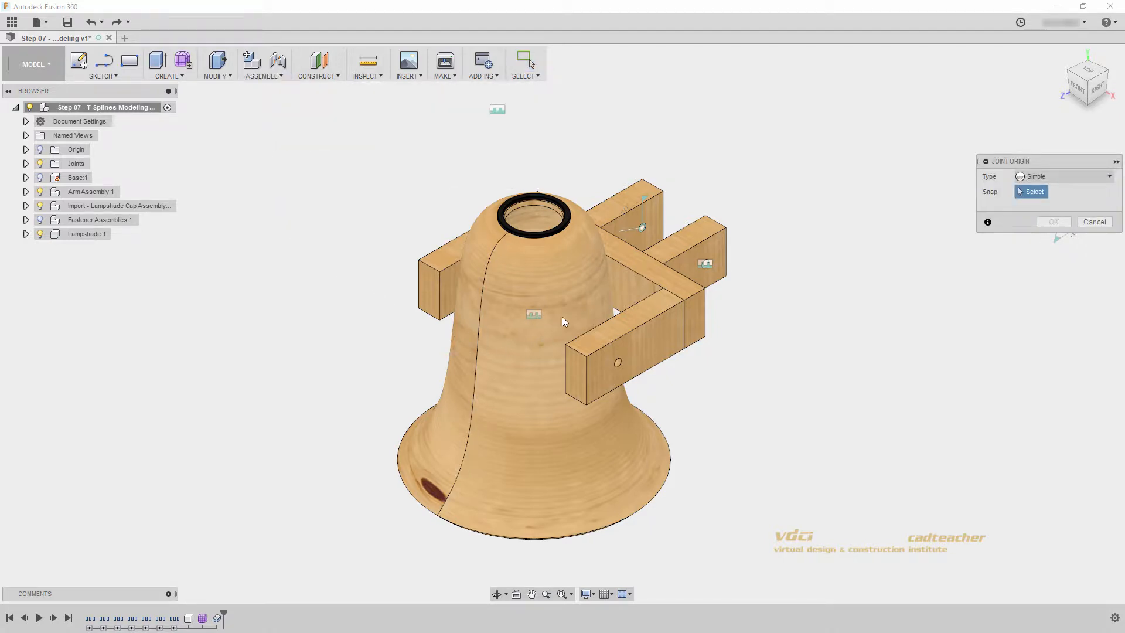
{"action": "mouse_move", "coordinate": [544, 213]}
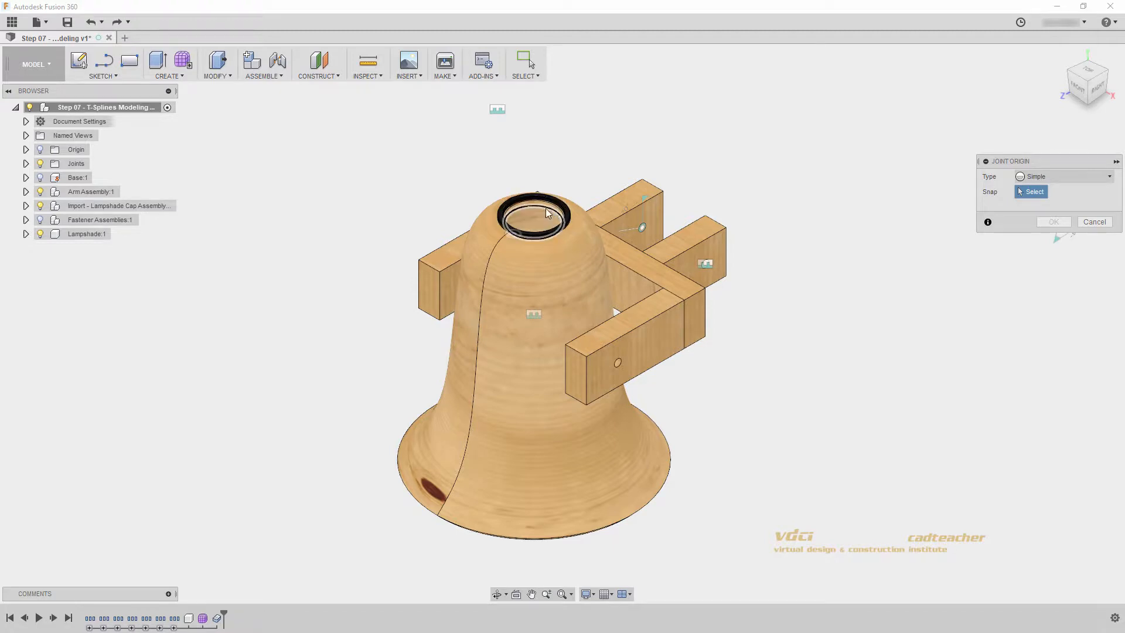
{"action": "mouse_move", "coordinate": [635, 499]}
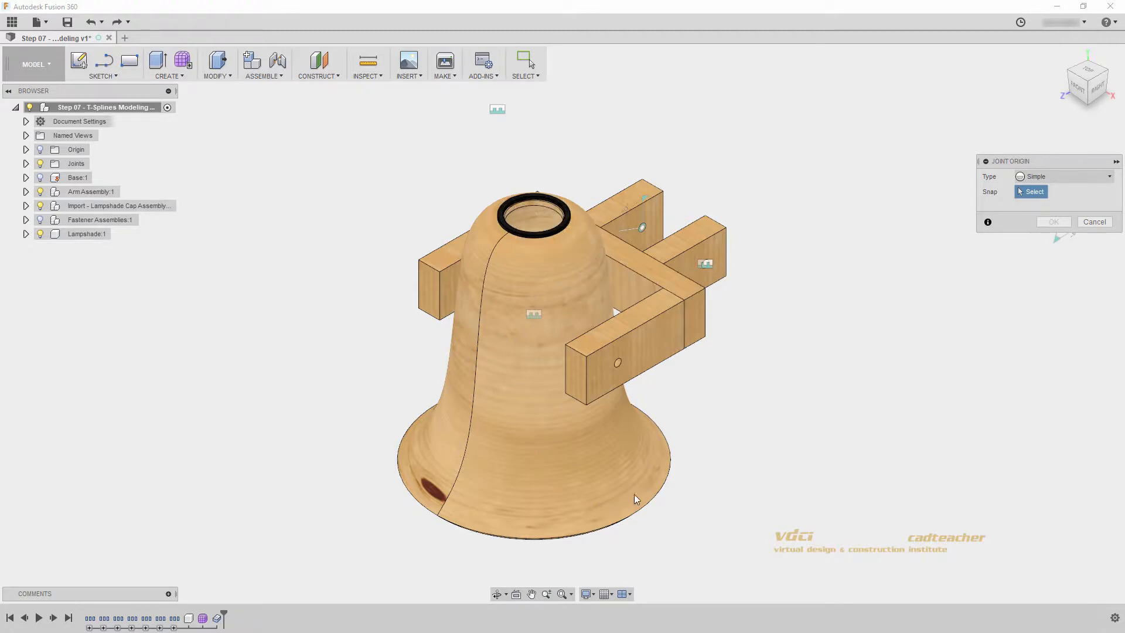
{"action": "mouse_move", "coordinate": [530, 490]}
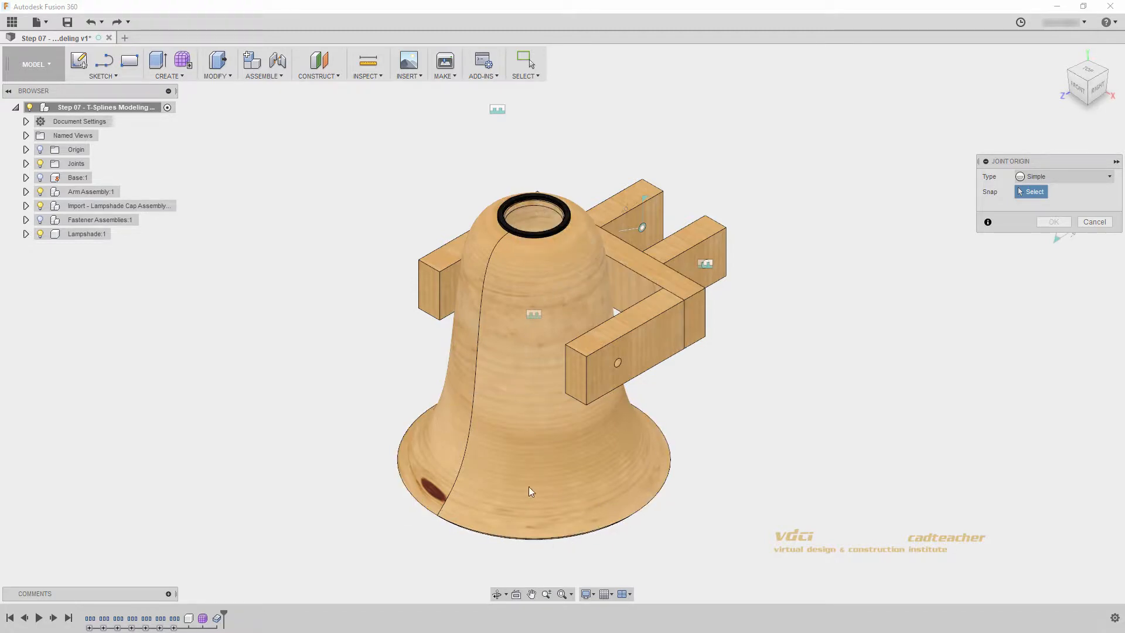
{"action": "mouse_move", "coordinate": [530, 491]}
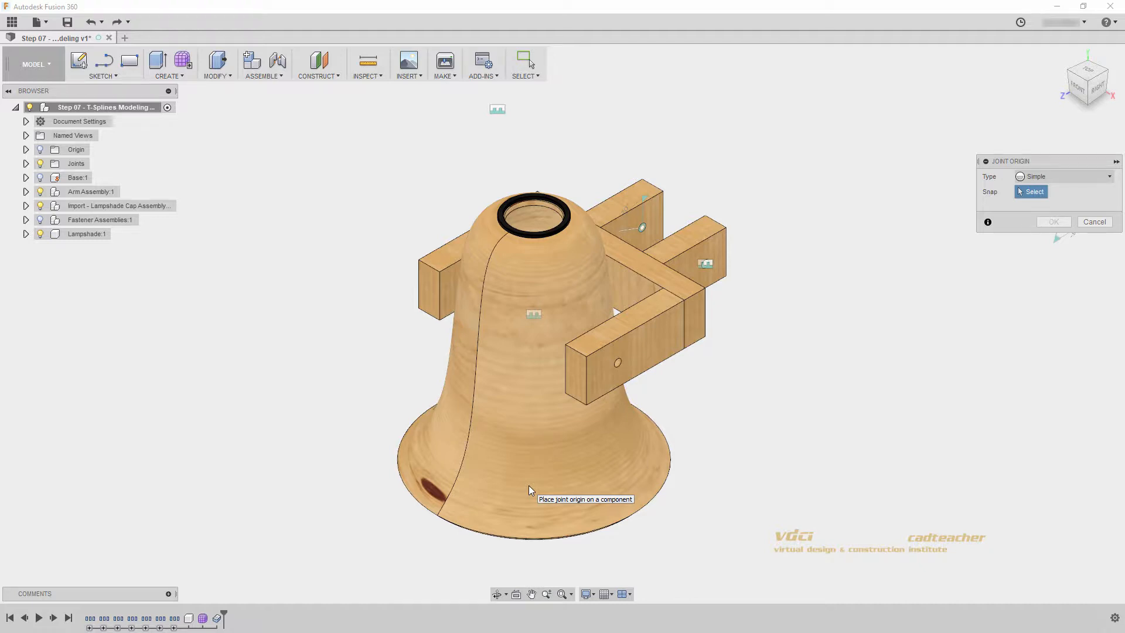
{"action": "mouse_move", "coordinate": [470, 402]}
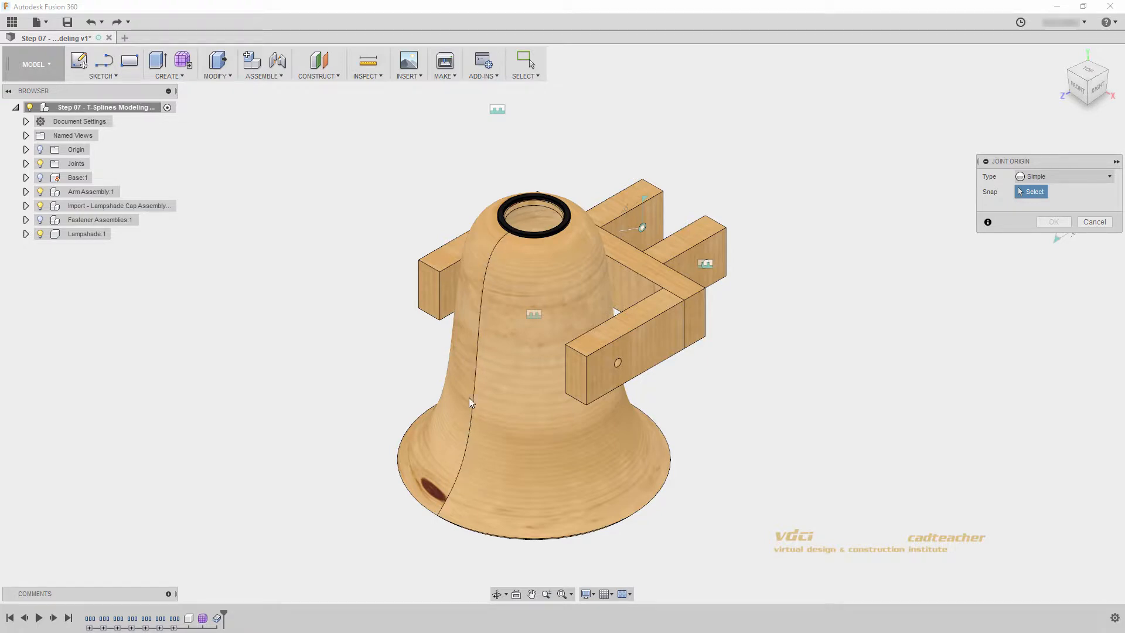
{"action": "mouse_move", "coordinate": [478, 351]}
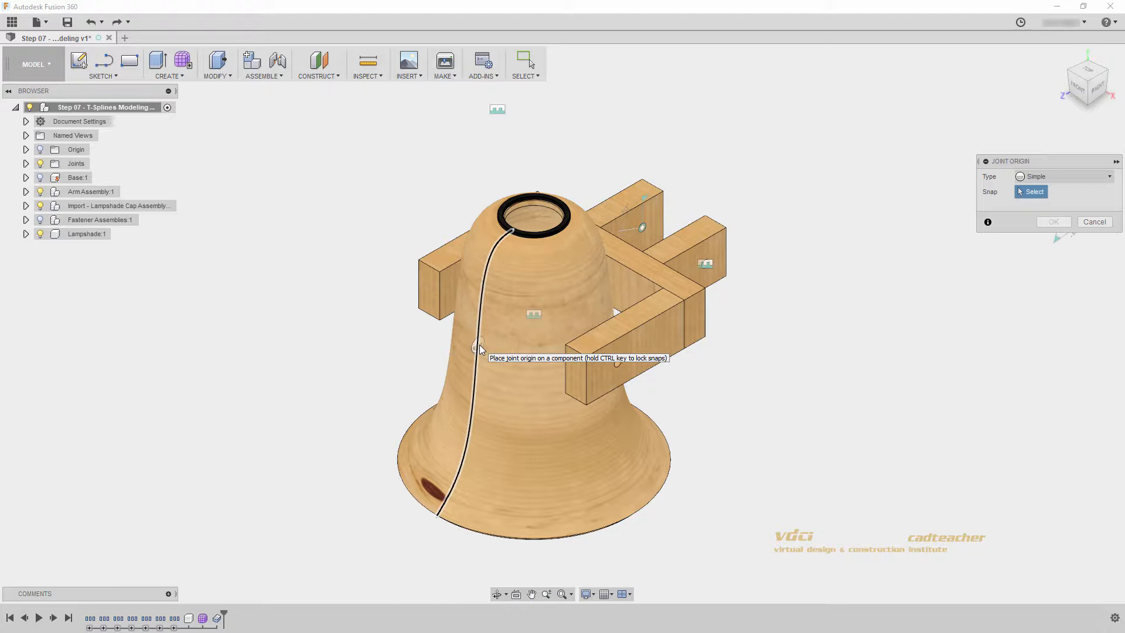
{"action": "mouse_move", "coordinate": [477, 401]}
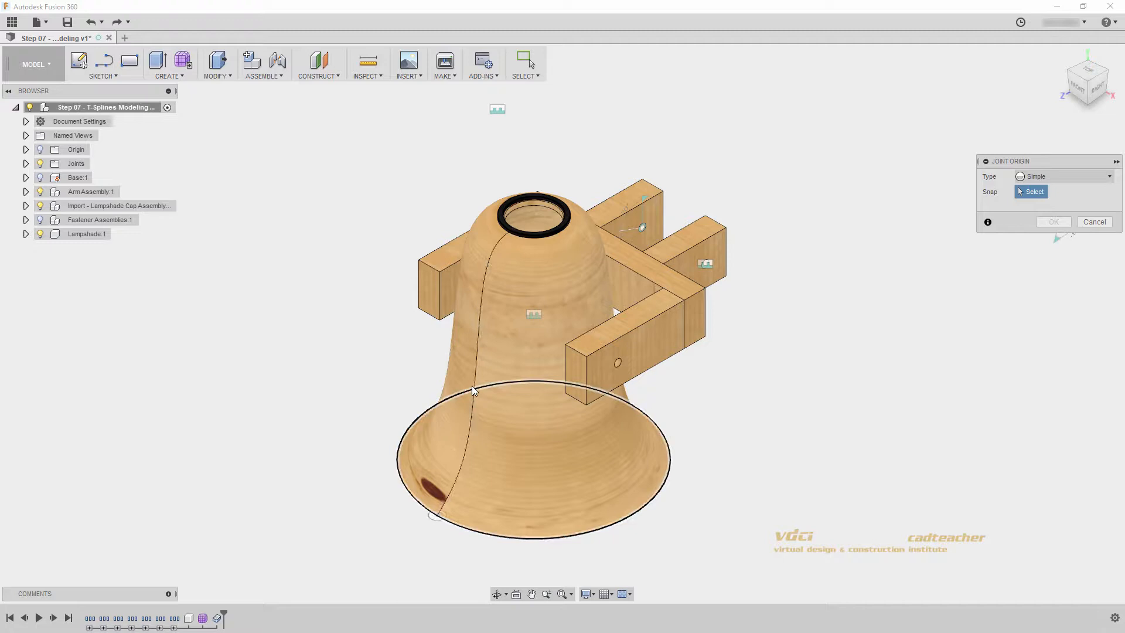
{"action": "mouse_move", "coordinate": [644, 510]}
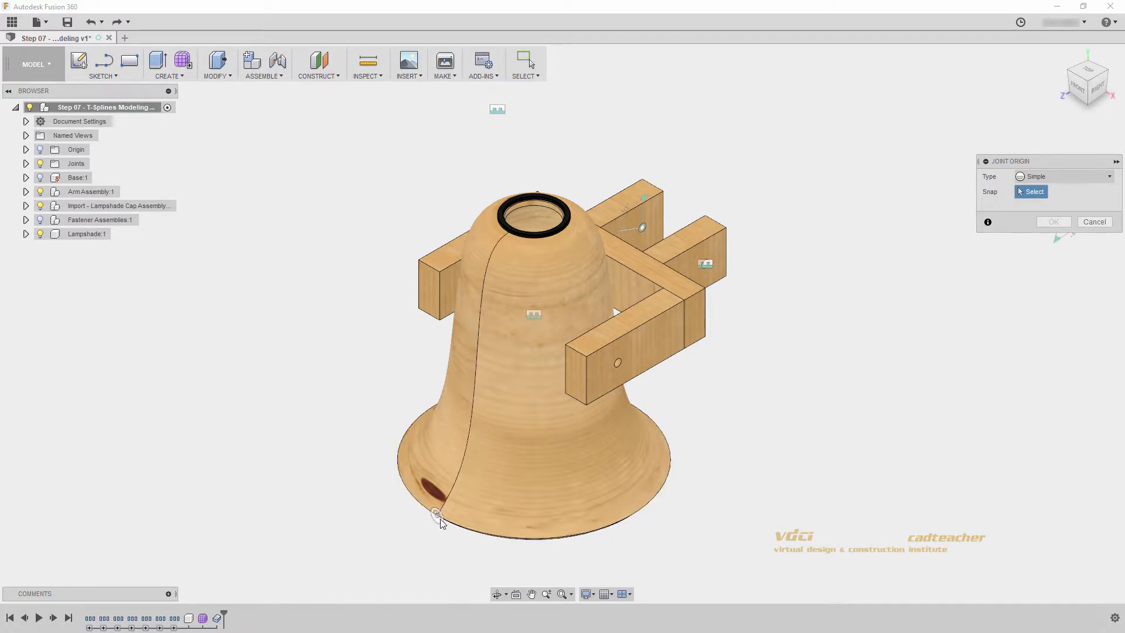
{"action": "mouse_move", "coordinate": [442, 516]}
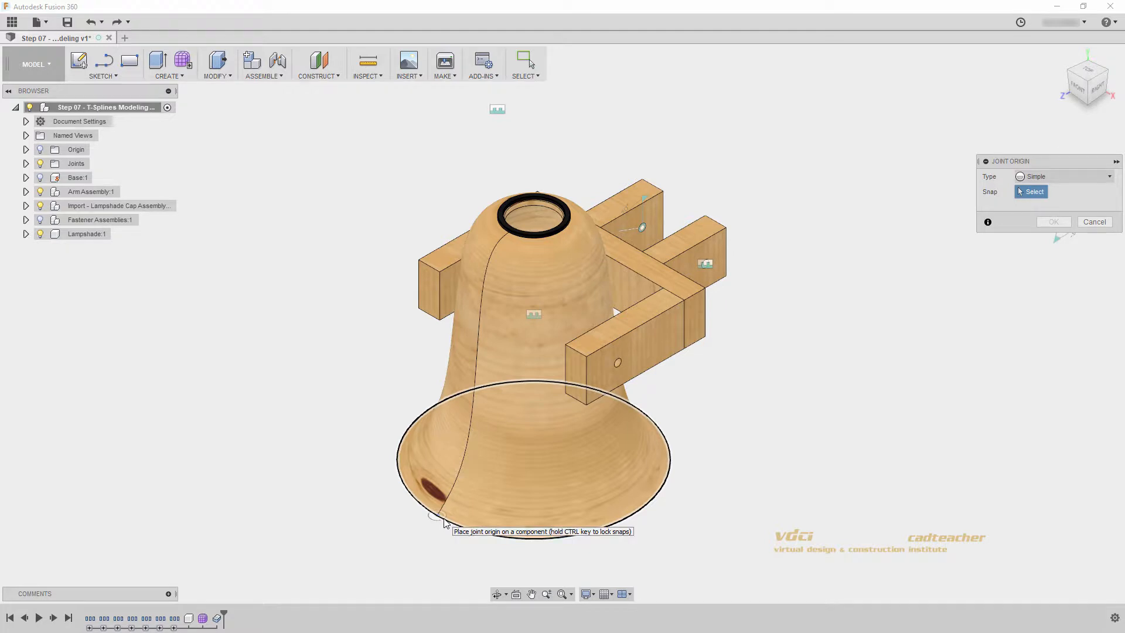
Step: Snap the joint origin to the top endpoint of the lampshade seam at the opening
{"action": "key", "text": "ctrl"}
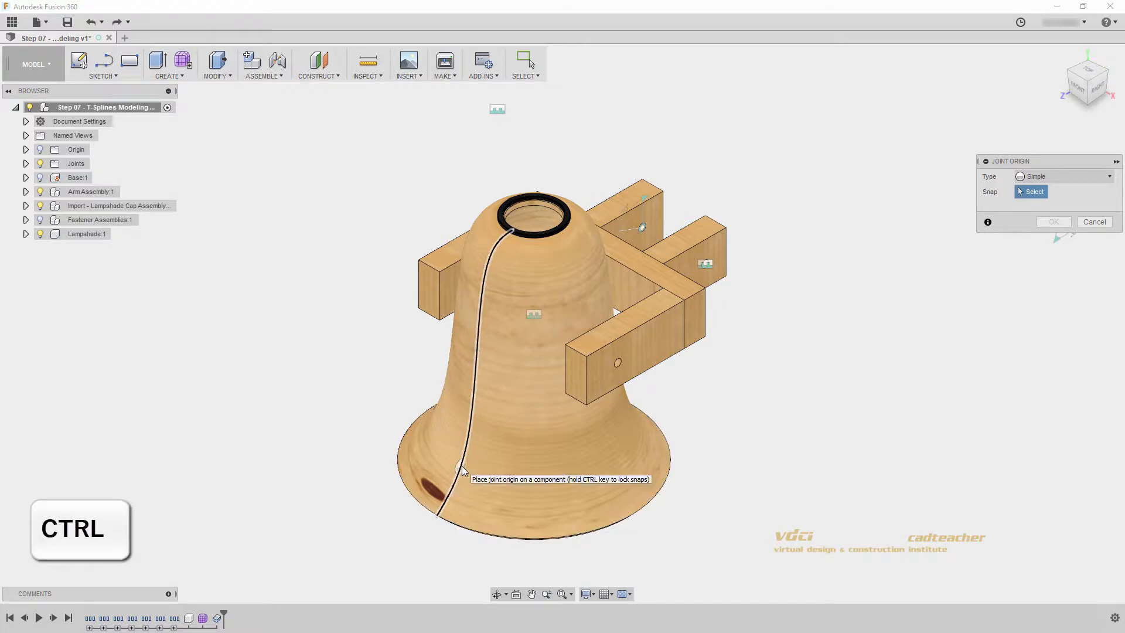
{"action": "mouse_move", "coordinate": [458, 484]}
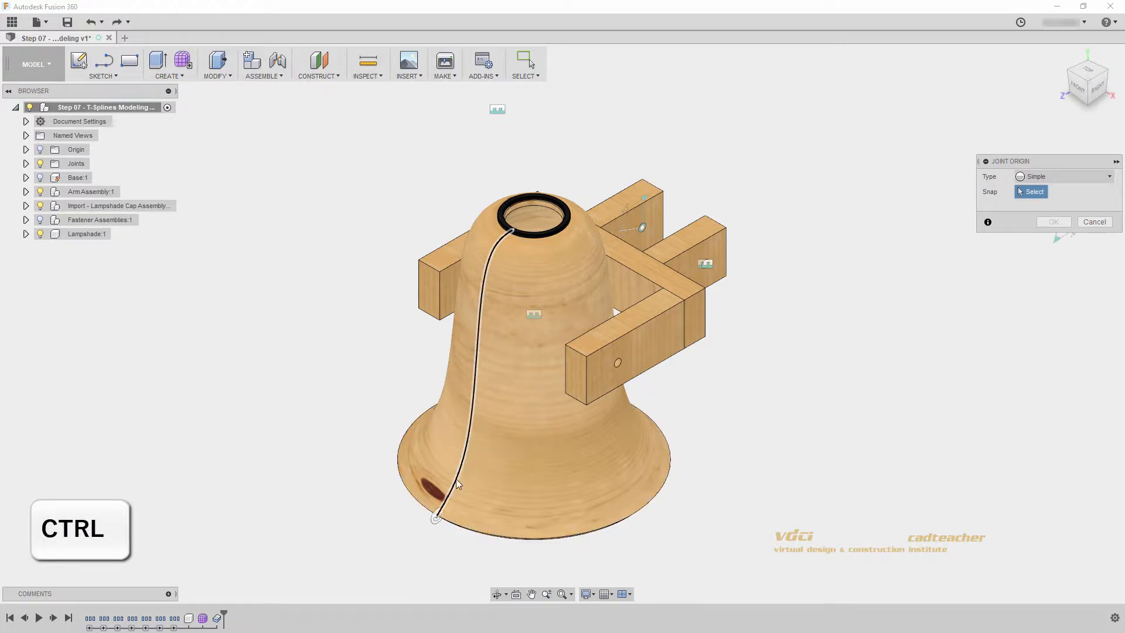
{"action": "mouse_move", "coordinate": [476, 405]}
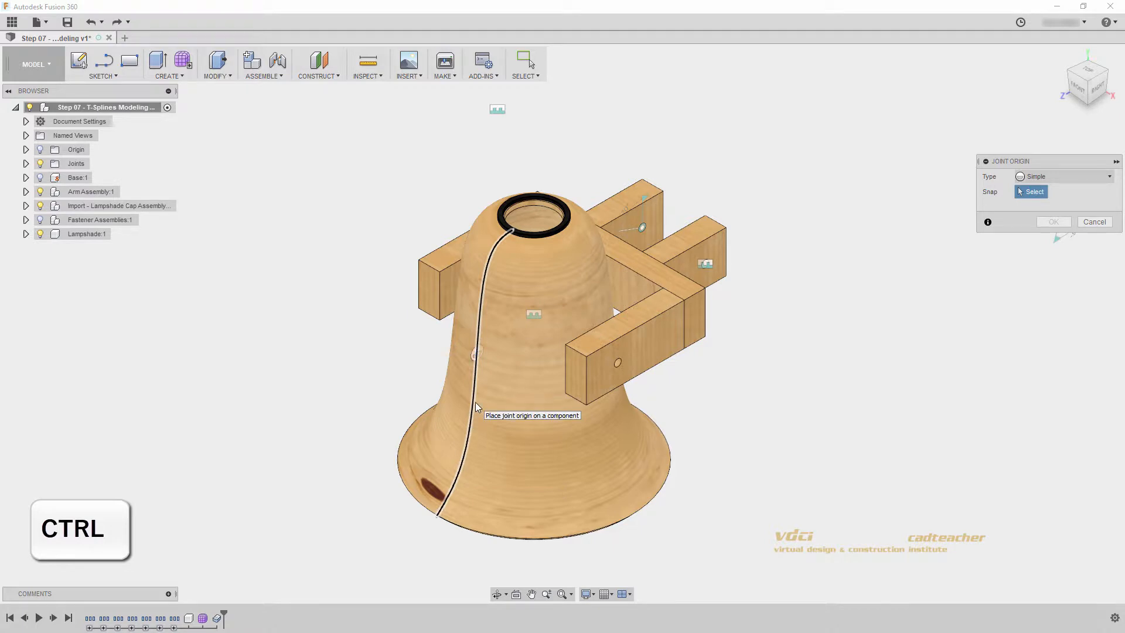
{"action": "mouse_move", "coordinate": [499, 253]}
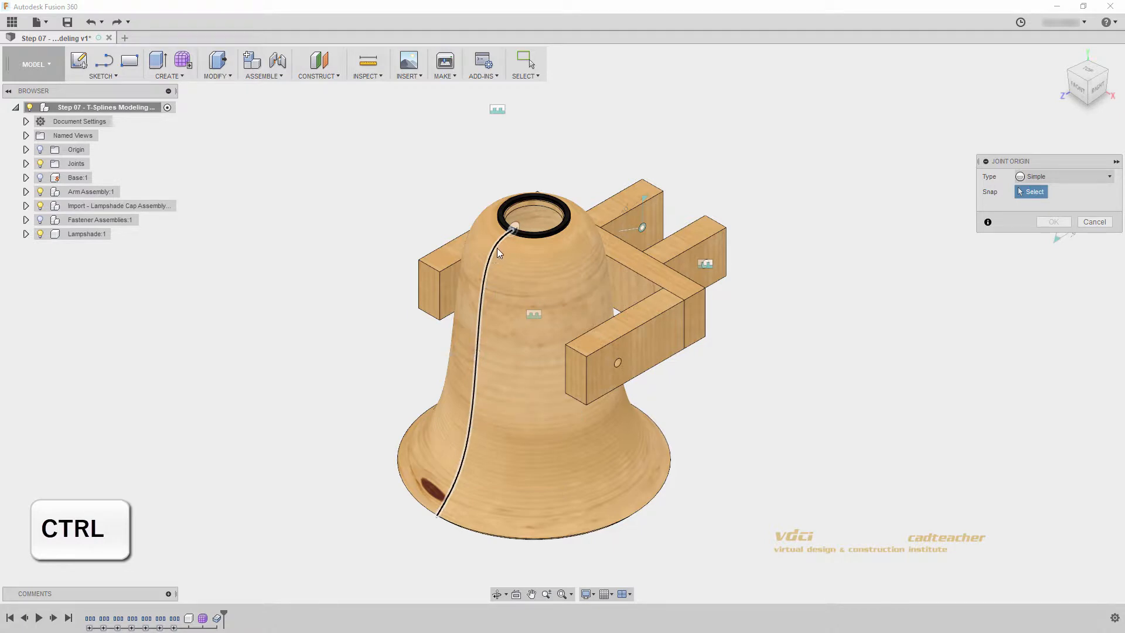
{"action": "mouse_move", "coordinate": [496, 253]}
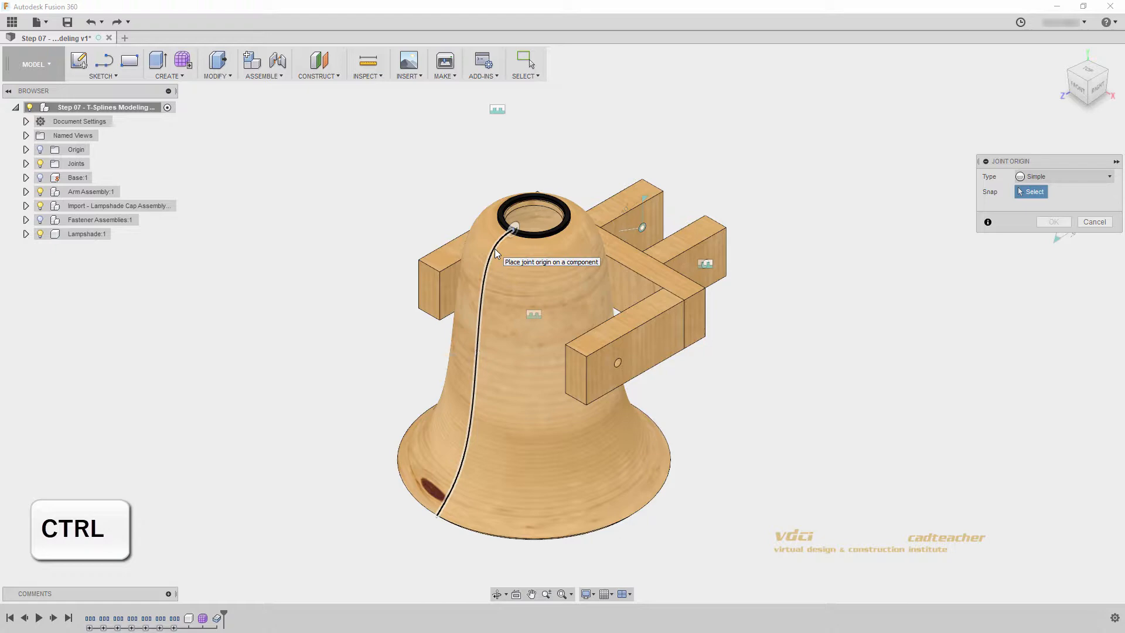
{"action": "left_click", "coordinate": [512, 226]}
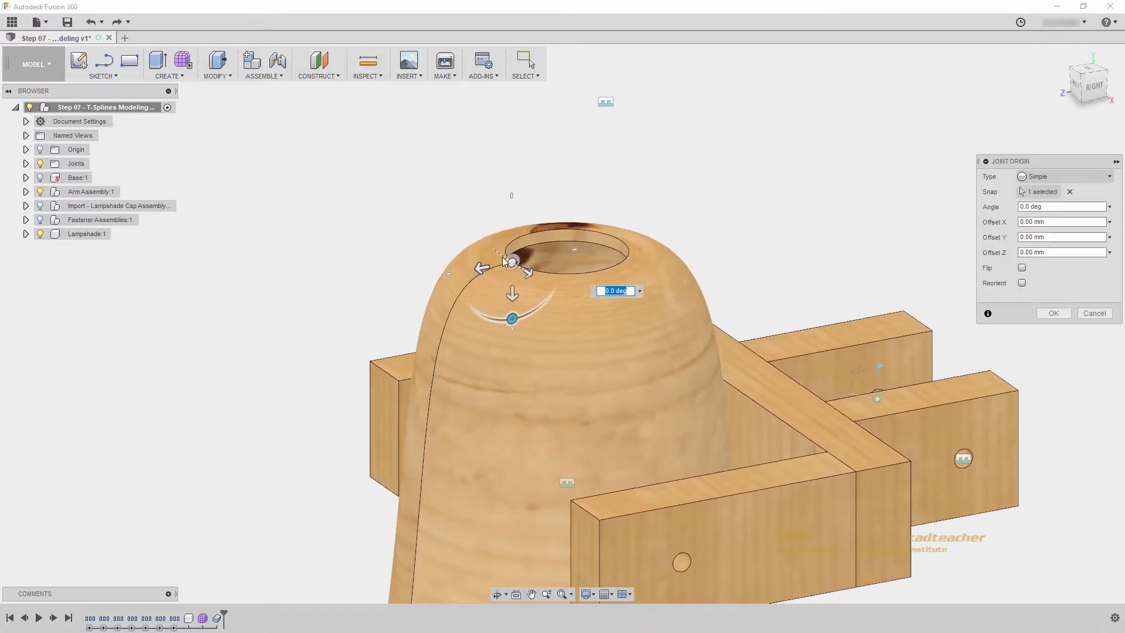
{"action": "mouse_move", "coordinate": [522, 273]}
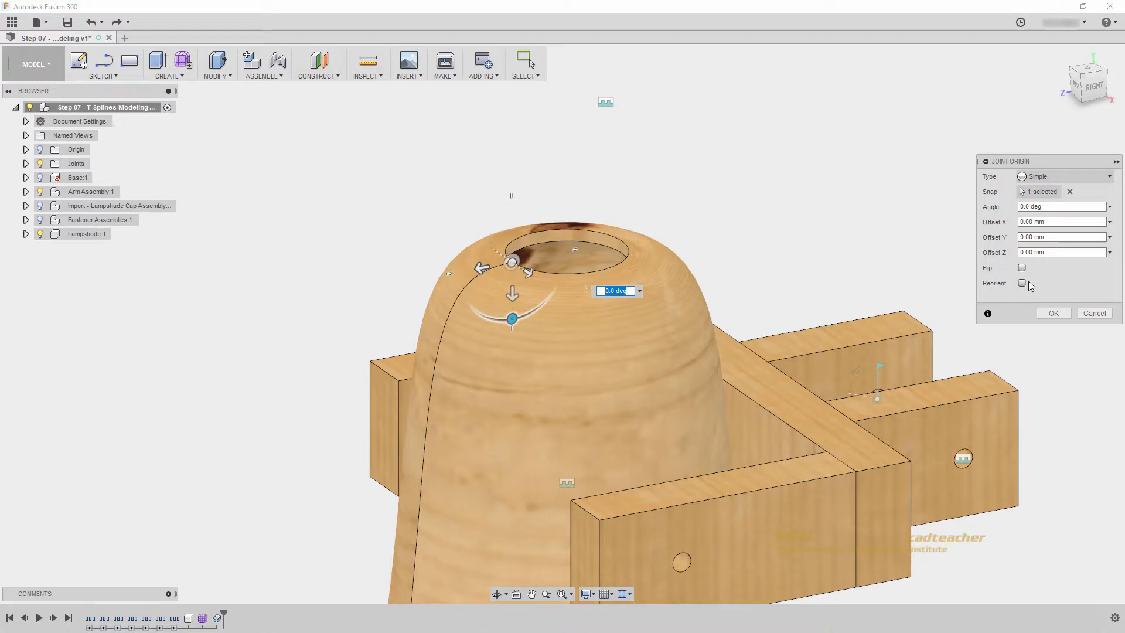
Step: Align the joint origin's X axis to the arm's top edge, offset Y -15 mm, and finish it
{"action": "left_click", "coordinate": [1021, 282]}
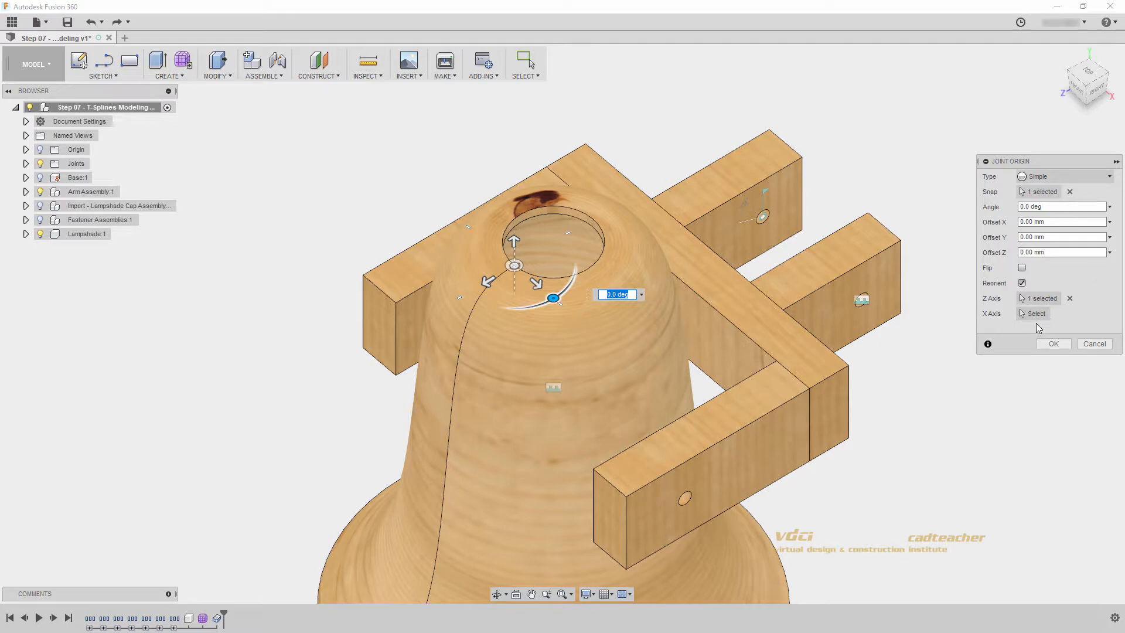
{"action": "mouse_move", "coordinate": [1035, 314]}
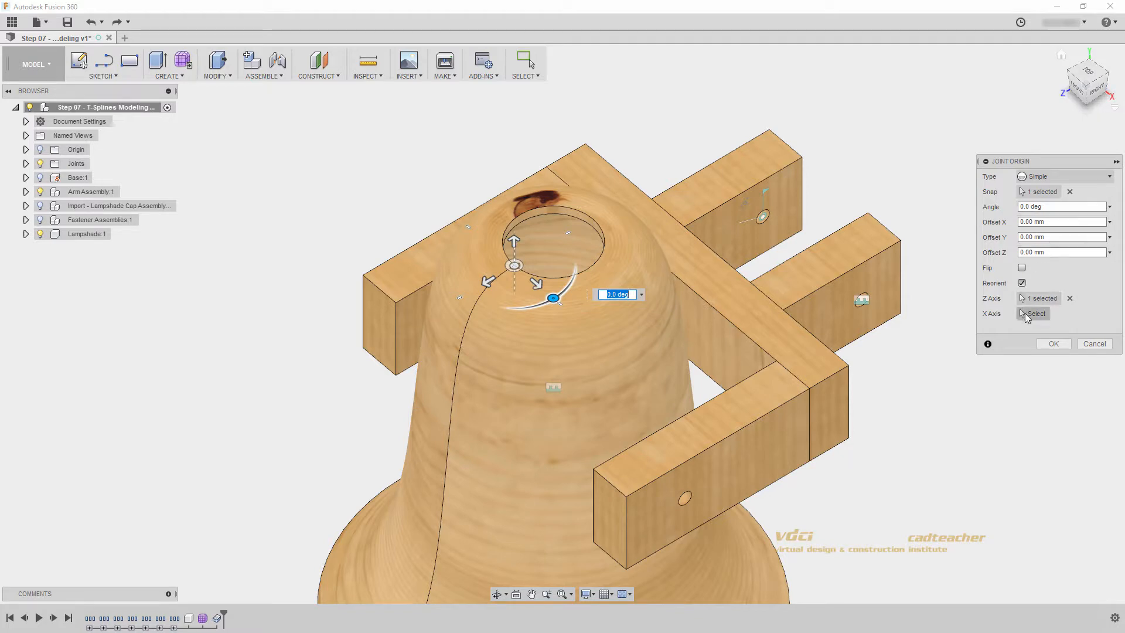
{"action": "left_click", "coordinate": [1034, 314]}
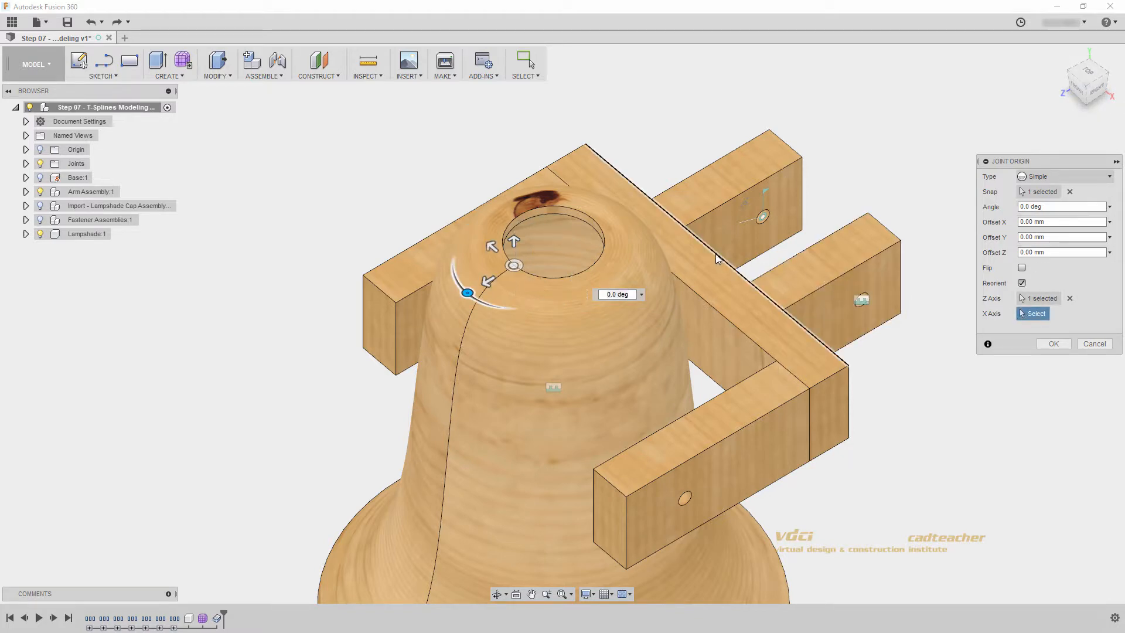
{"action": "mouse_move", "coordinate": [719, 258]}
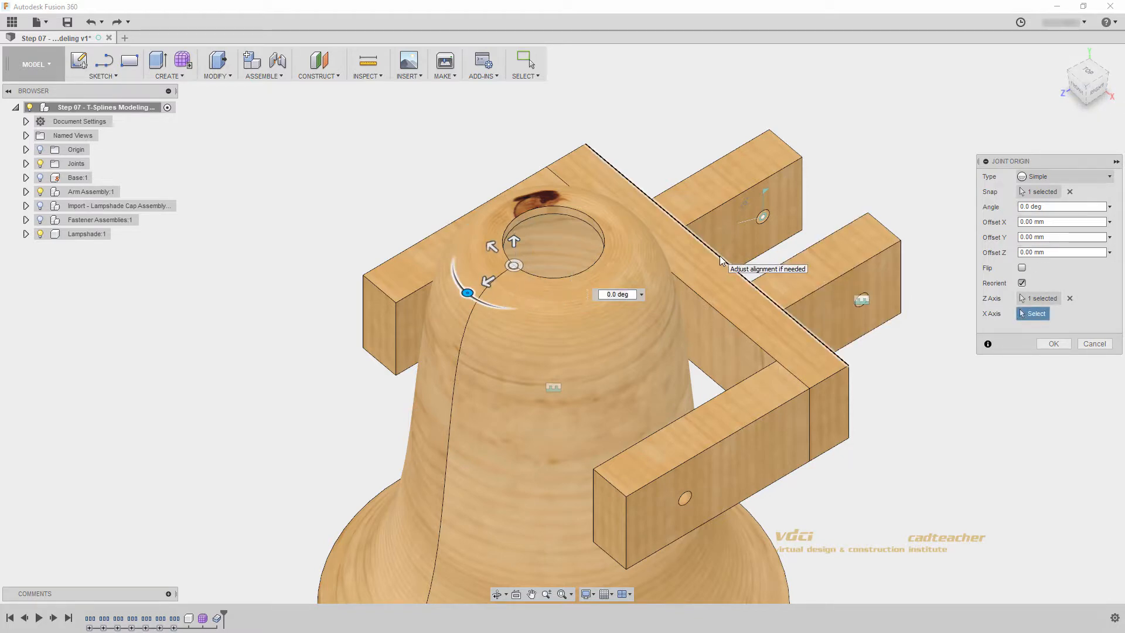
{"action": "left_click", "coordinate": [724, 258]}
{"action": "type", "text": "-15"}
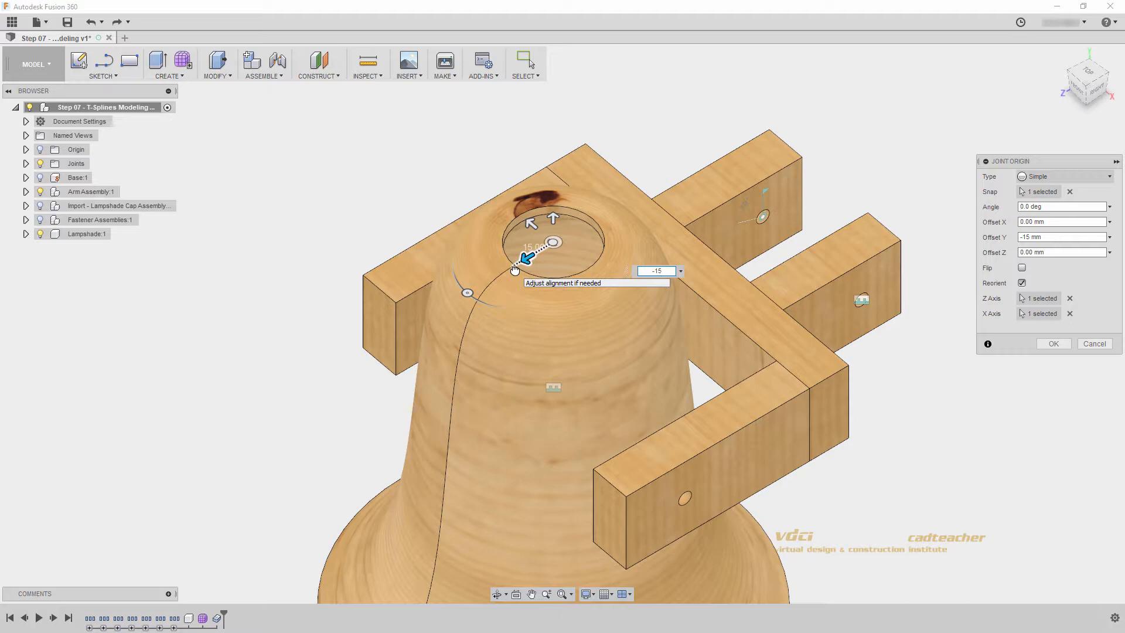
{"action": "left_click", "coordinate": [1052, 343]}
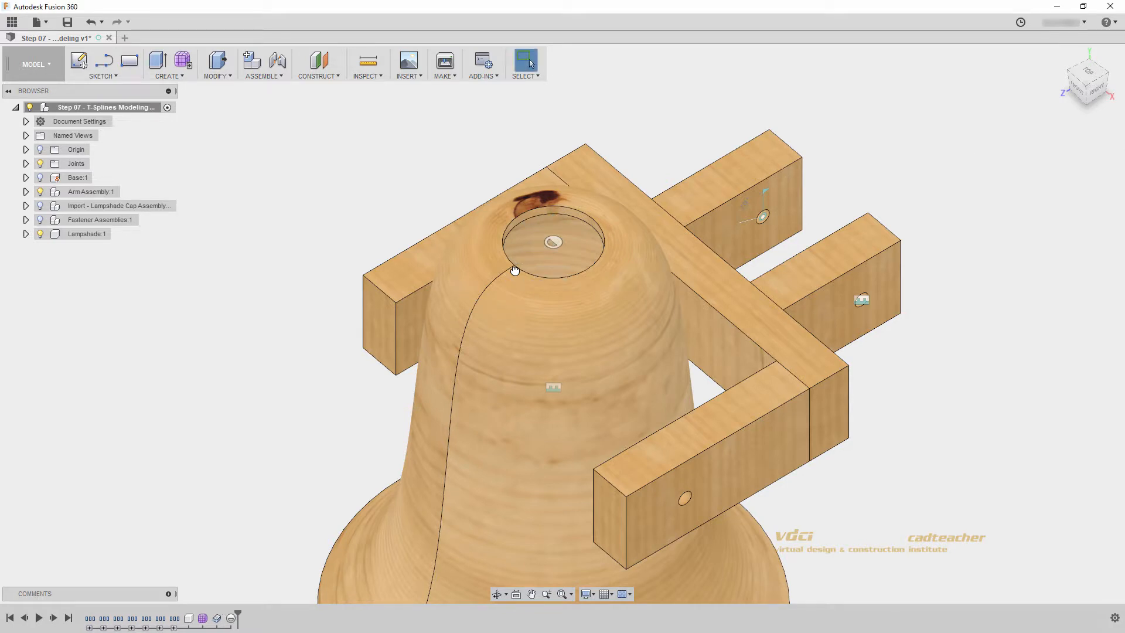
{"action": "left_click", "coordinate": [111, 206]}
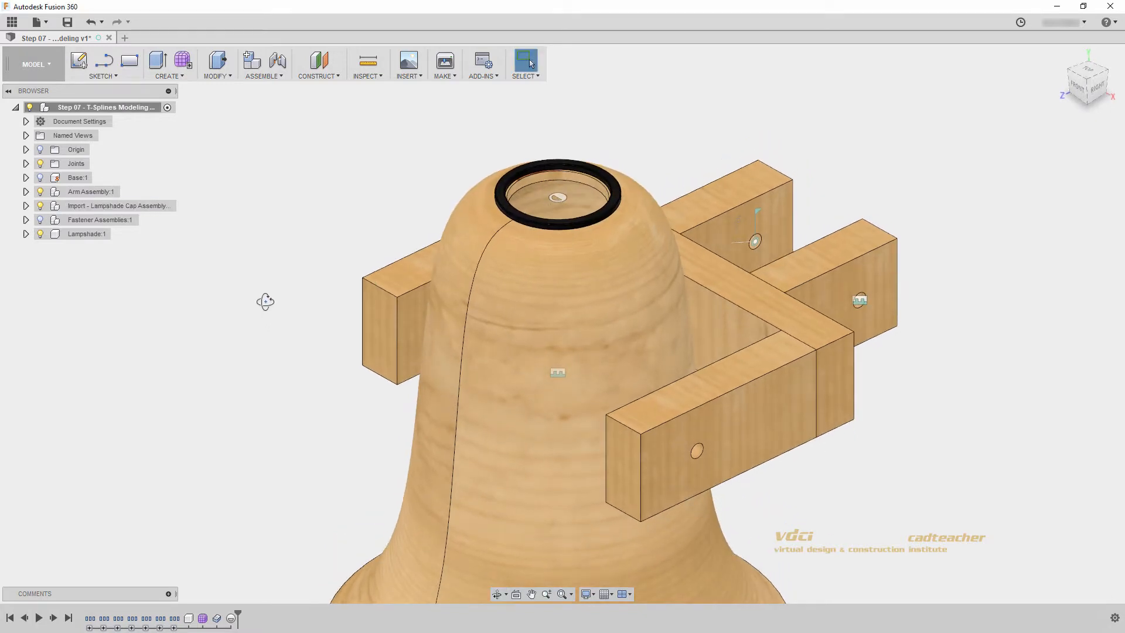
{"action": "mouse_move", "coordinate": [260, 145]}
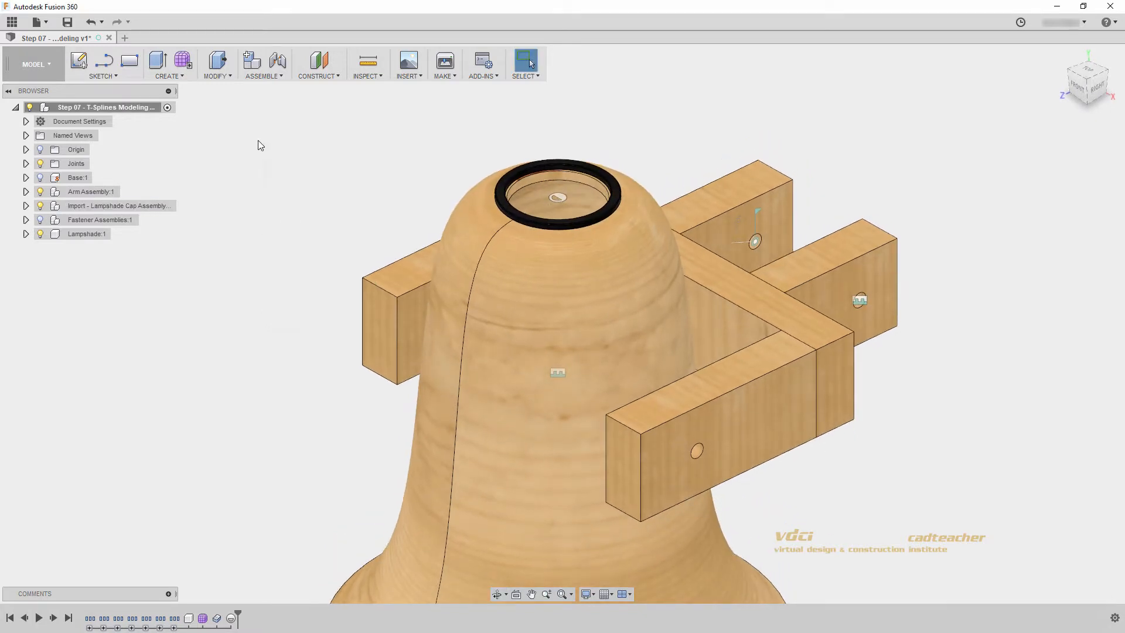
Step: Rigidly joint the lampshade origin to the washer's circular edge, rotated 180 deg
{"action": "left_click", "coordinate": [263, 63]}
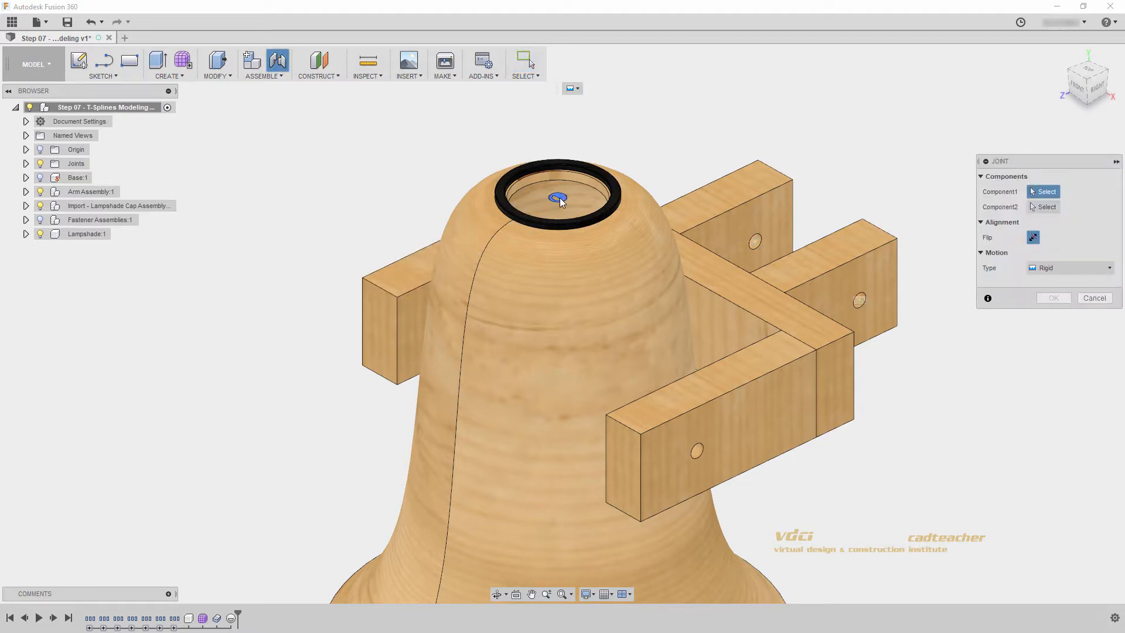
{"action": "mouse_move", "coordinate": [559, 201]}
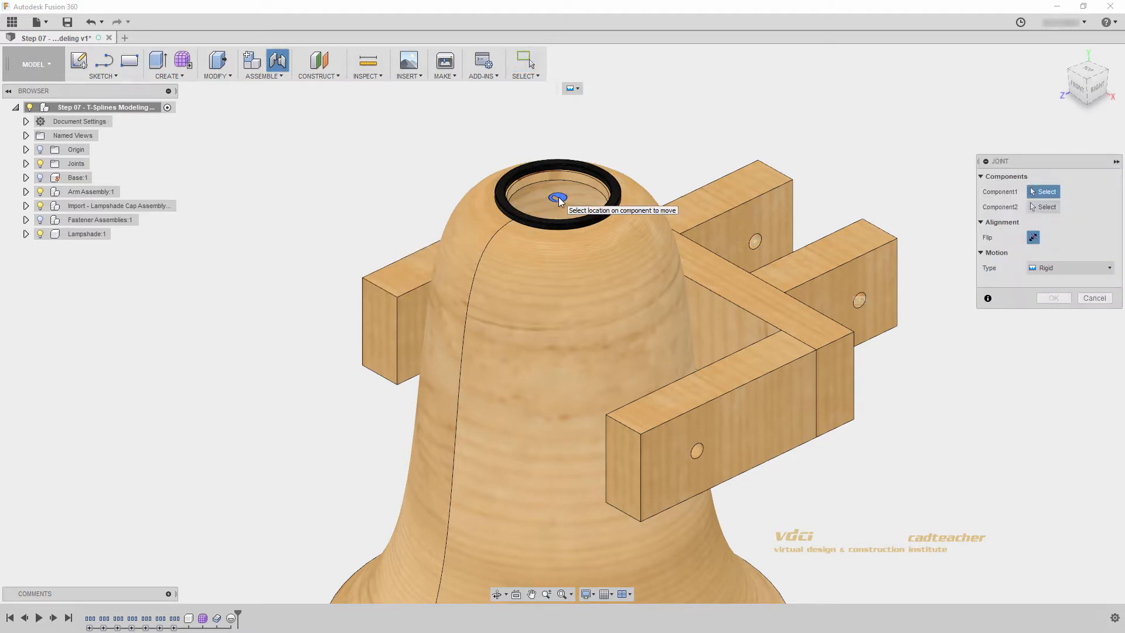
{"action": "left_click", "coordinate": [559, 199]}
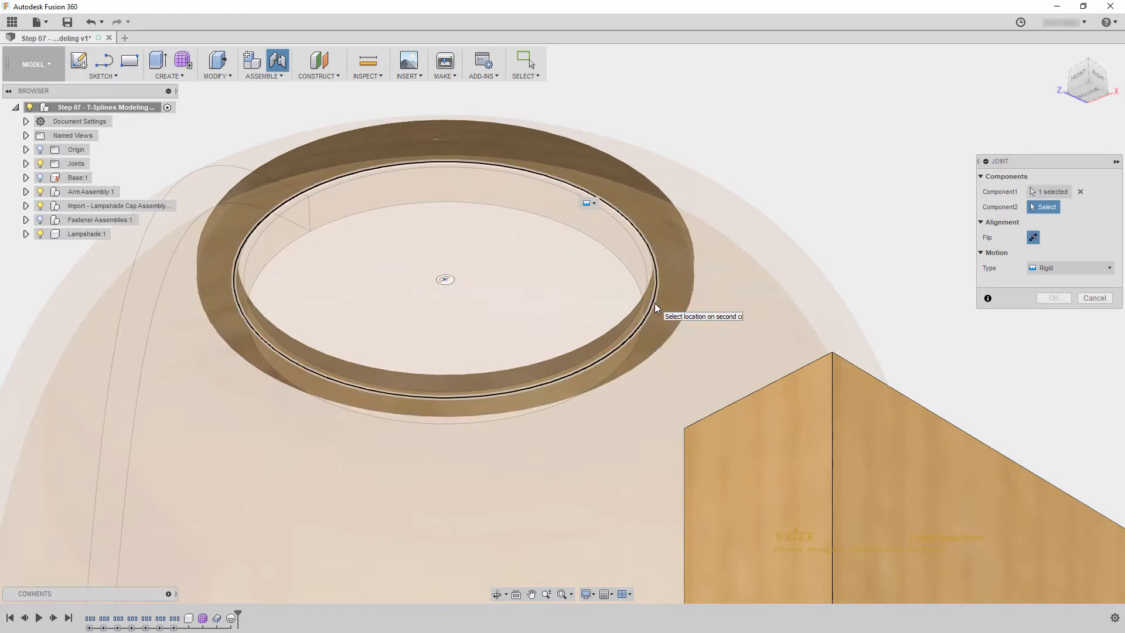
{"action": "left_click", "coordinate": [445, 279]}
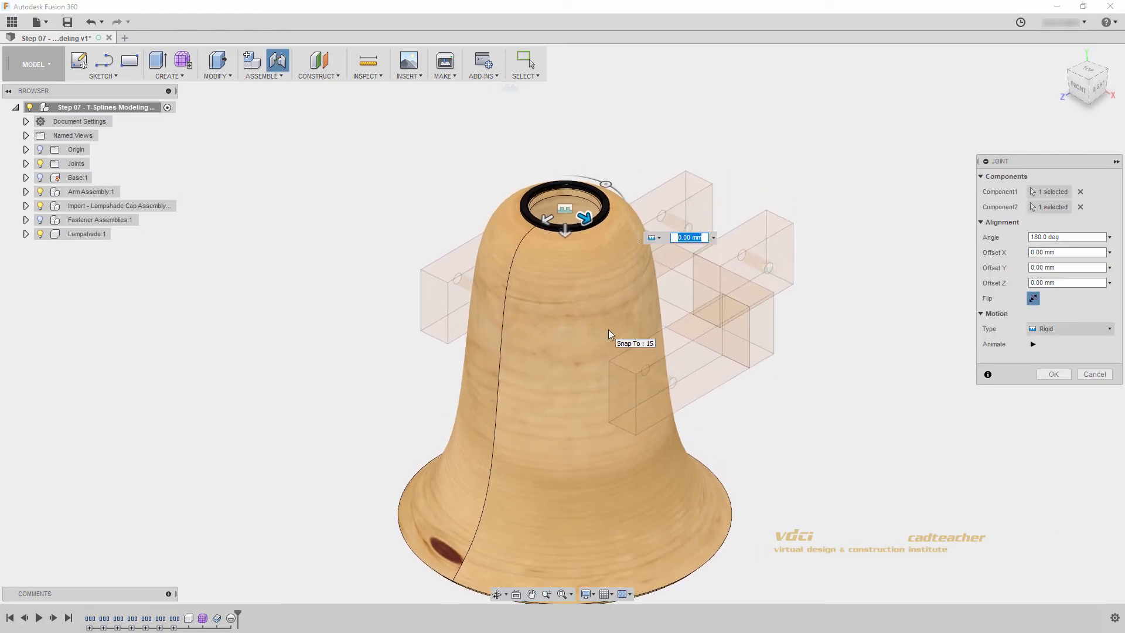
{"action": "left_click", "coordinate": [1052, 373]}
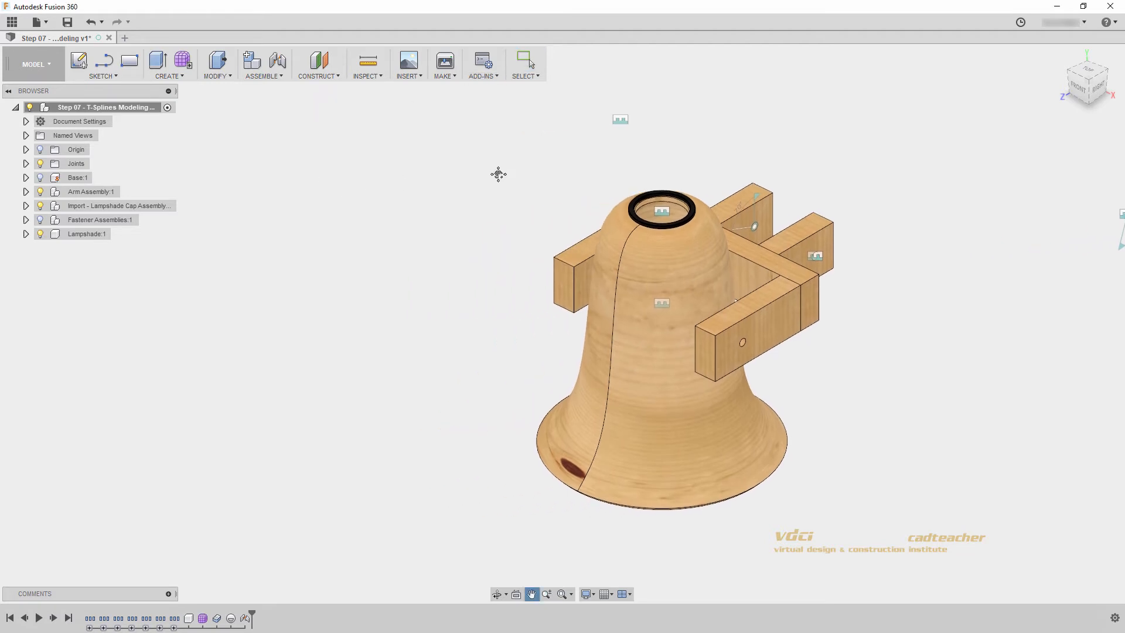
Step: Try Part Thickness at 10 mm and 12.5 mm, then restore it to 15 mm
{"action": "left_click", "coordinate": [216, 63]}
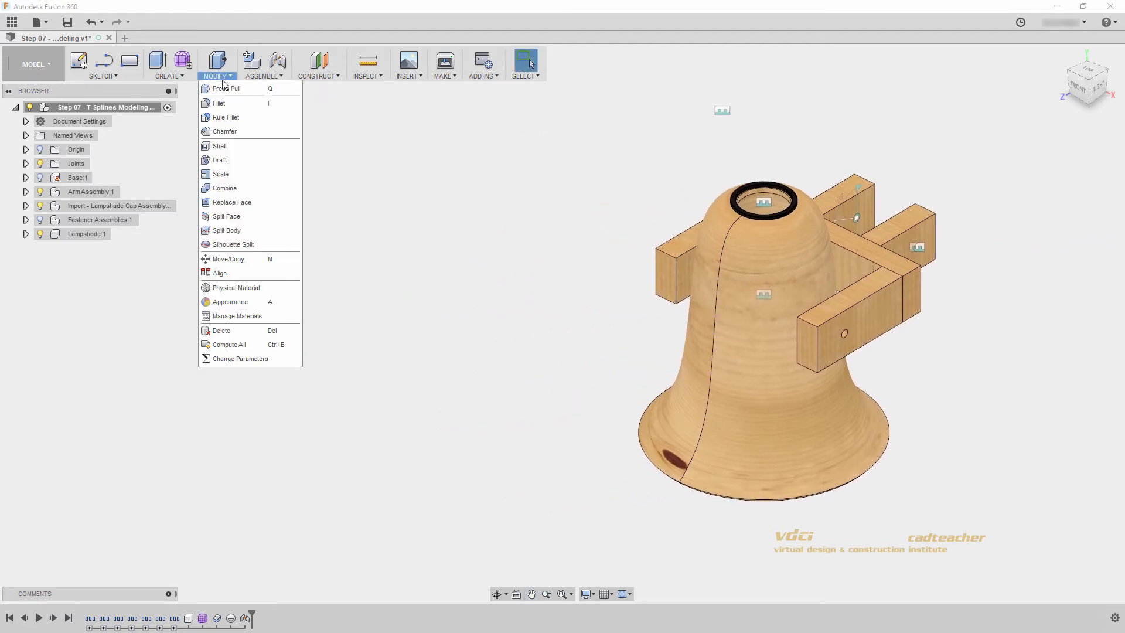
{"action": "left_click", "coordinate": [240, 358]}
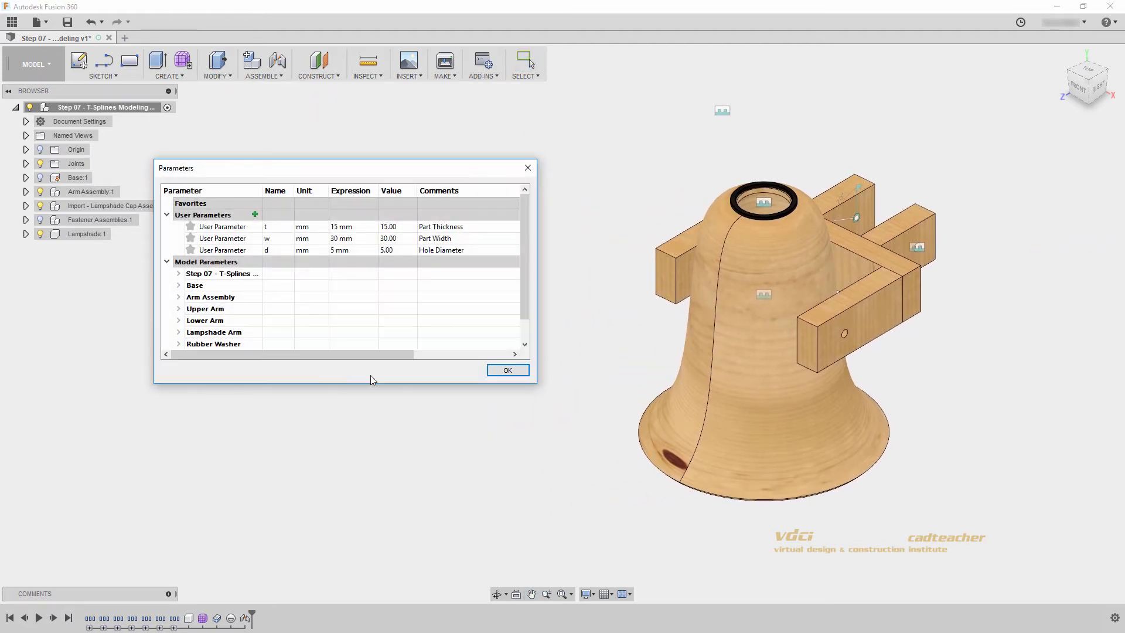
{"action": "double_click", "coordinate": [340, 226]}
{"action": "type", "text": "10"}
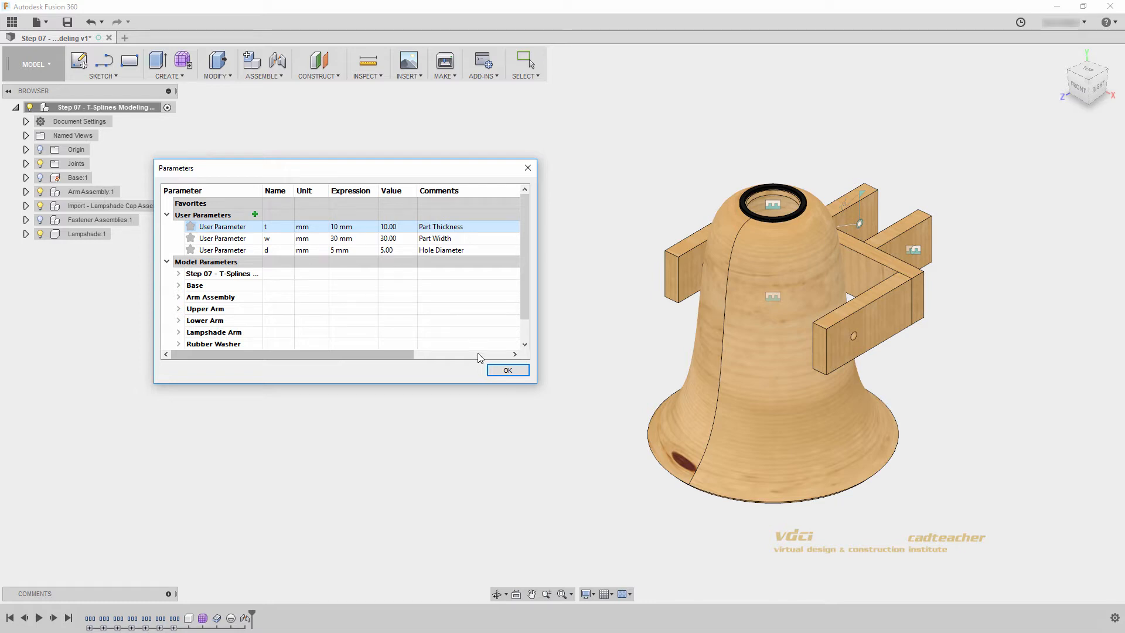
{"action": "double_click", "coordinate": [341, 238]}
{"action": "type", "text": "12.5"}
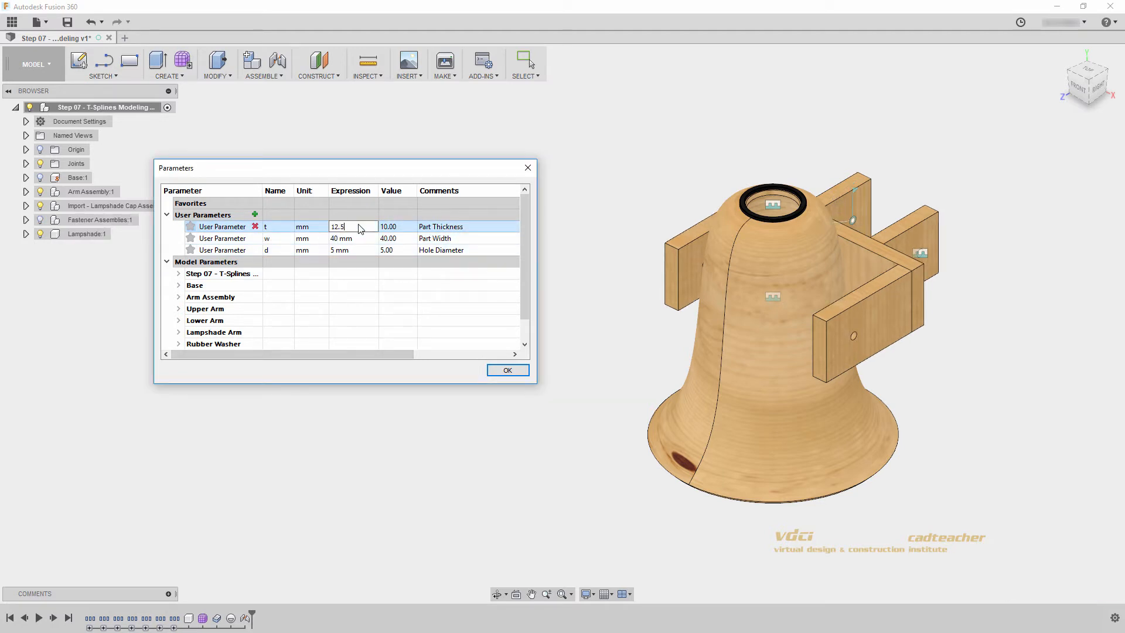
{"action": "type", "text": "15"}
{"action": "key", "text": "Return"}
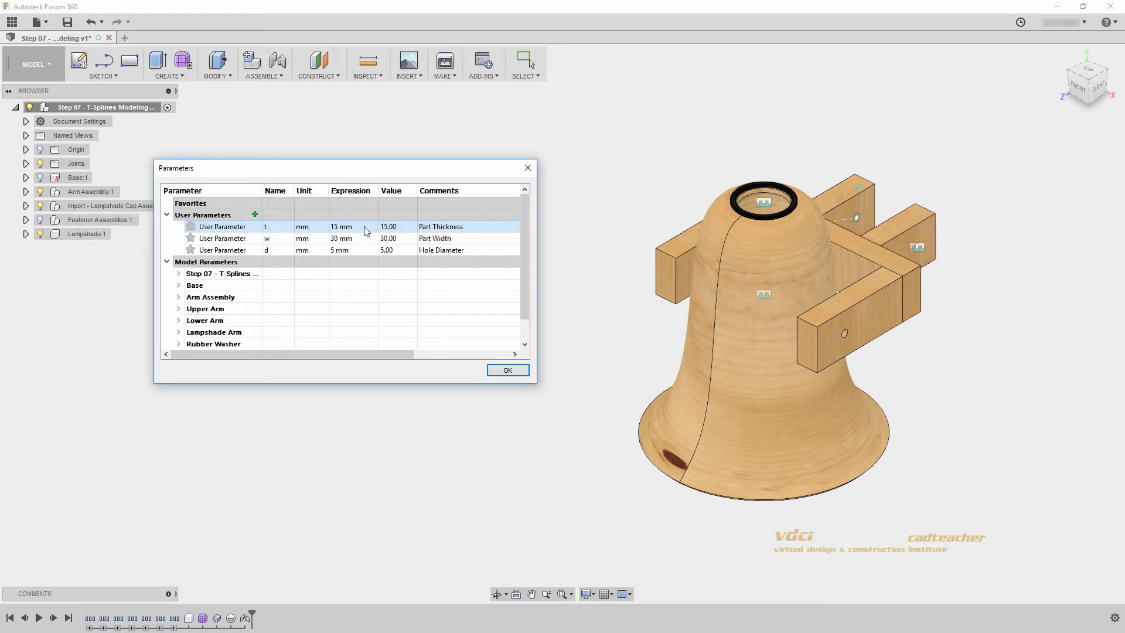
{"action": "left_click", "coordinate": [507, 369]}
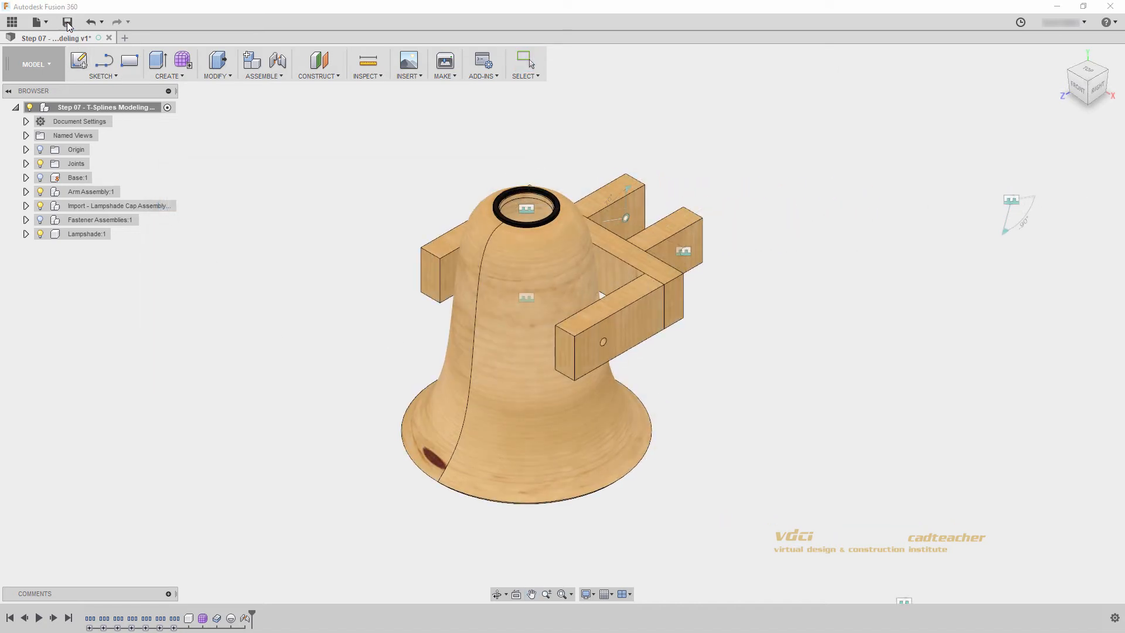
Step: Select Lampshade:1 and fit the whole lamp assembly in the Home view
{"action": "left_click", "coordinate": [67, 21]}
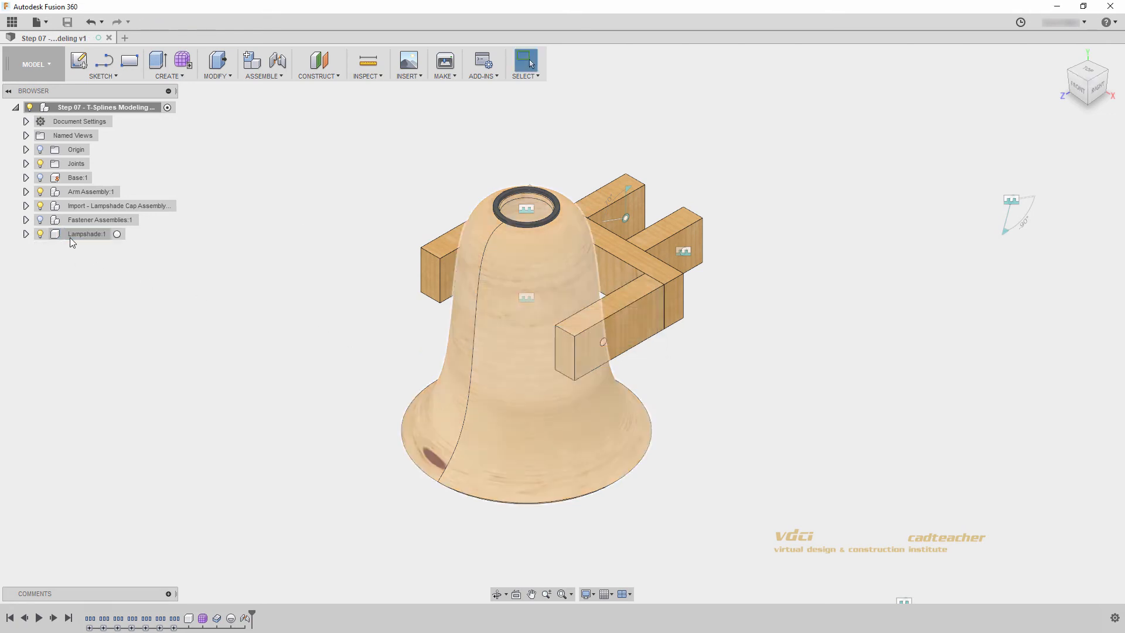
{"action": "left_click", "coordinate": [86, 233]}
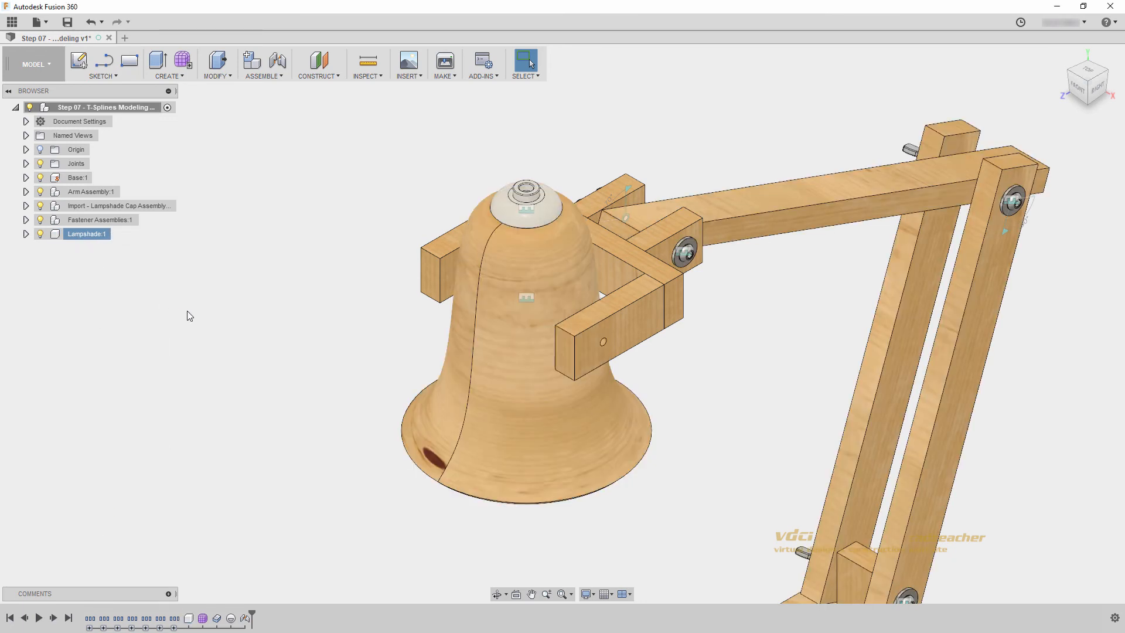
{"action": "left_click", "coordinate": [1061, 55]}
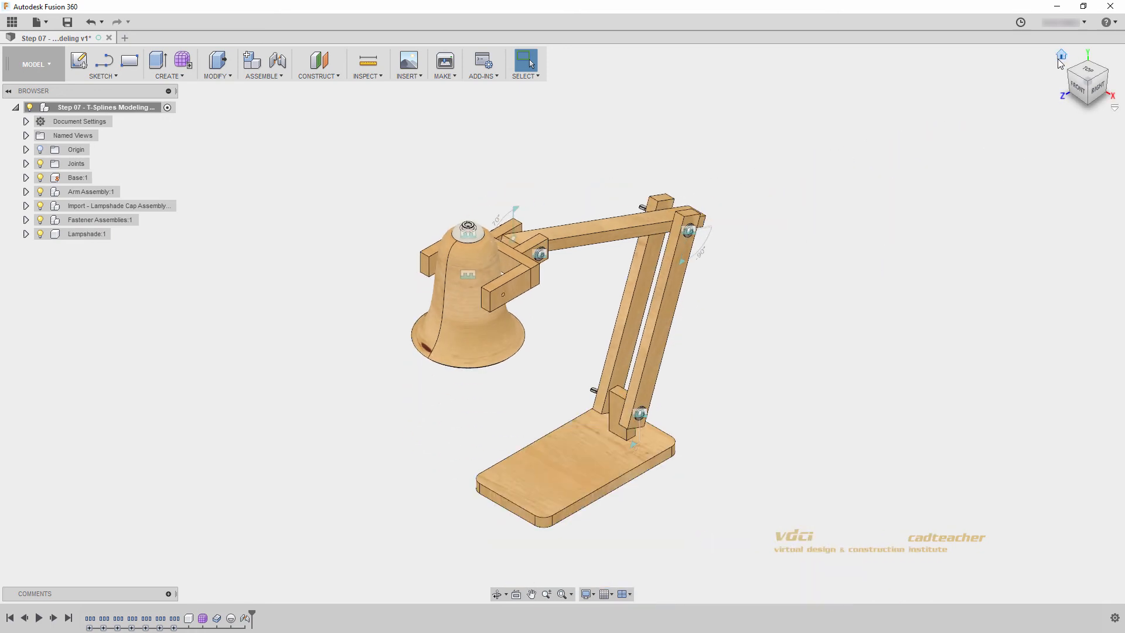
Step: Group the lampshade timeline features and save the design as a new version with the default description
{"action": "left_click", "coordinate": [86, 233]}
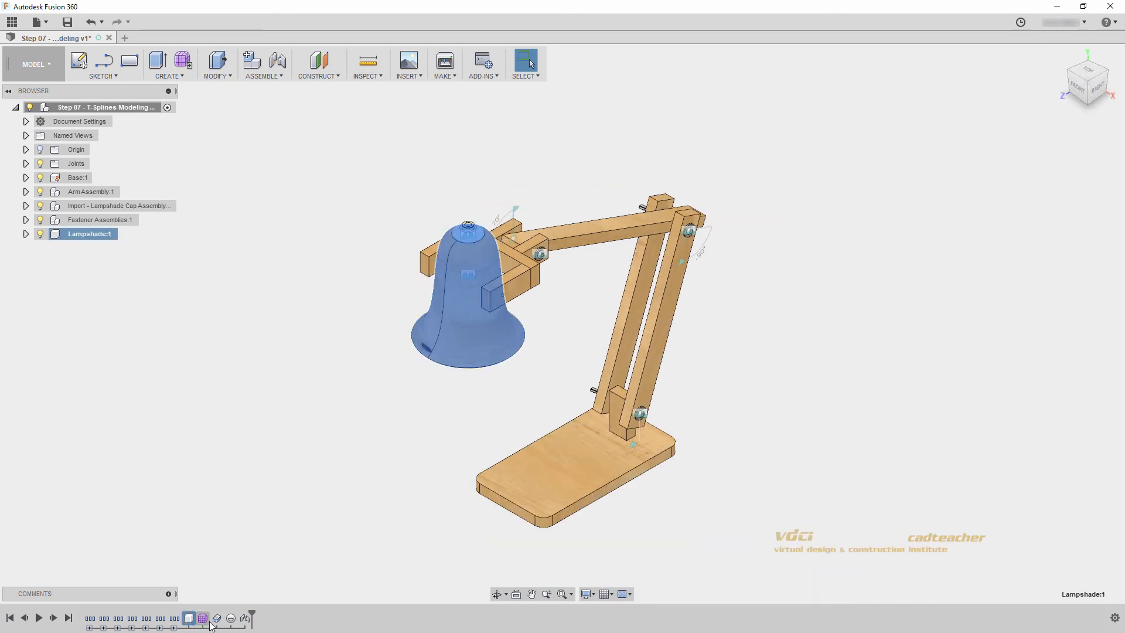
{"action": "right_click", "coordinate": [208, 617]}
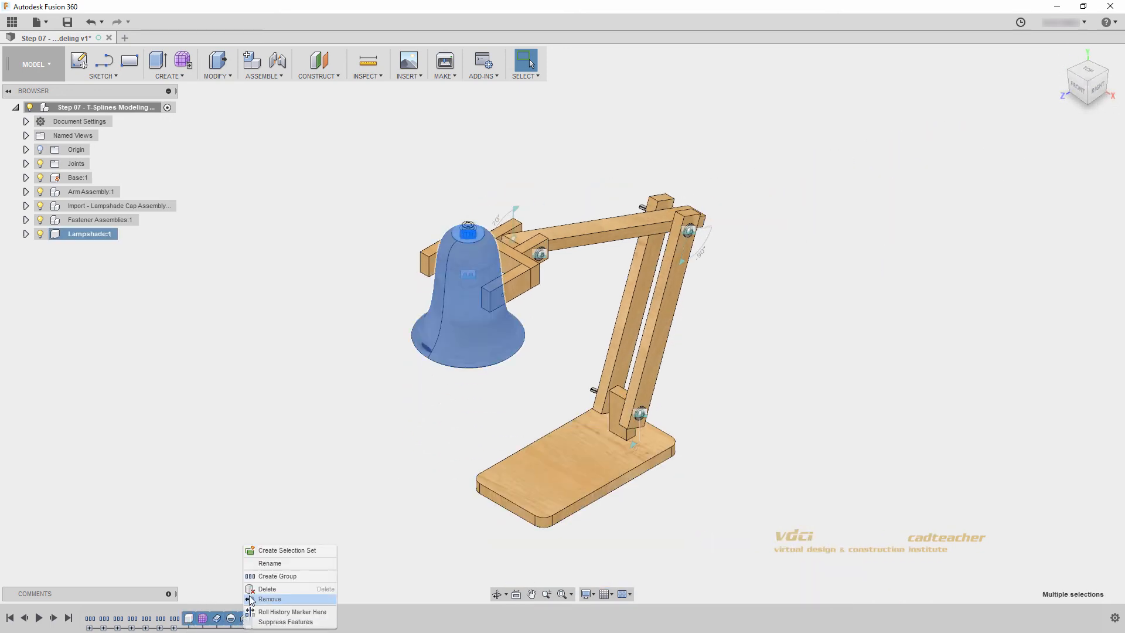
{"action": "left_click", "coordinate": [270, 599]}
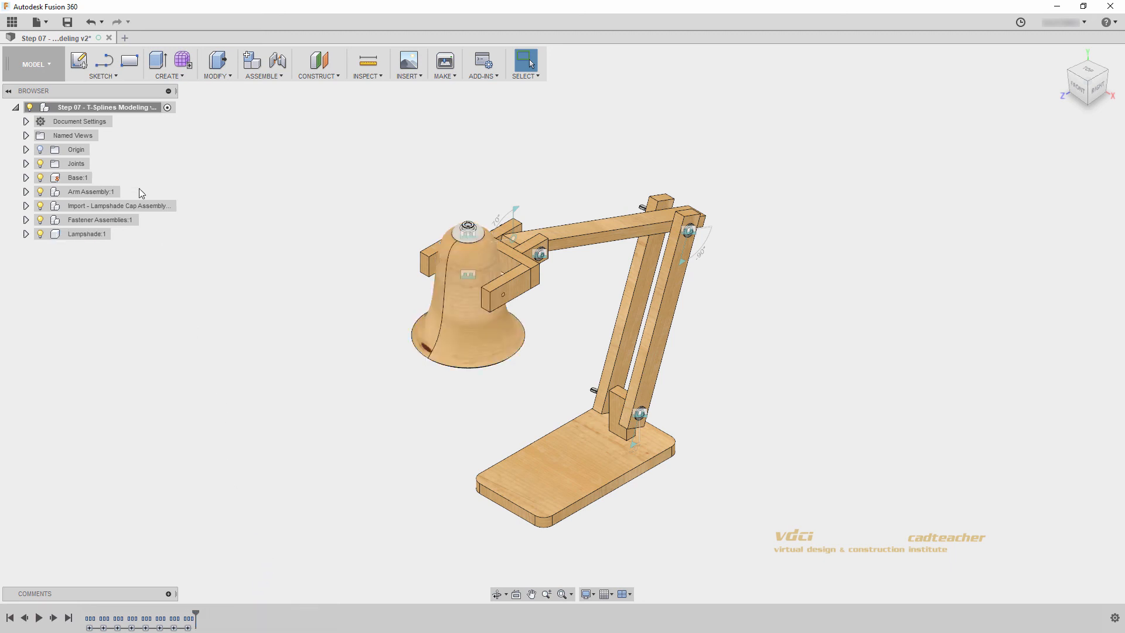
{"action": "left_click", "coordinate": [67, 22]}
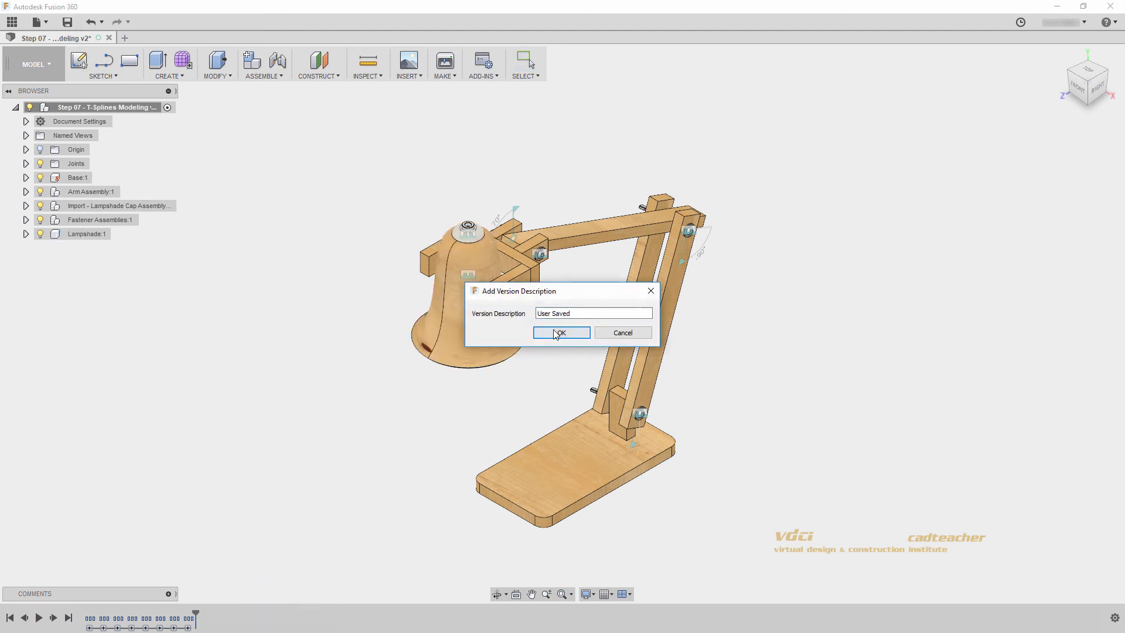
{"action": "left_click", "coordinate": [560, 332]}
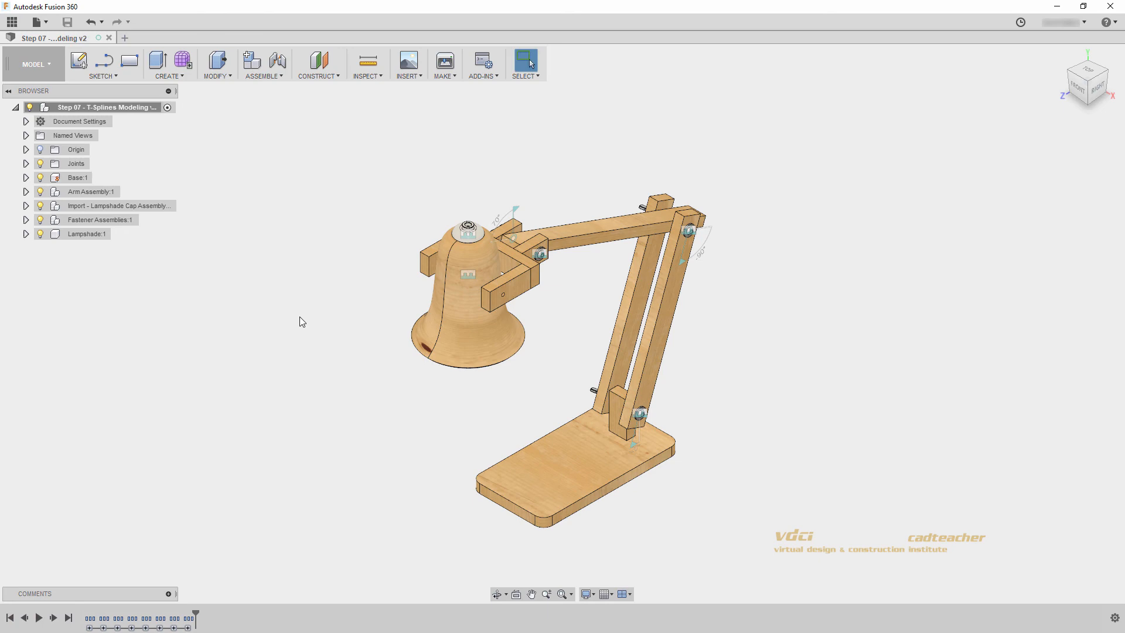